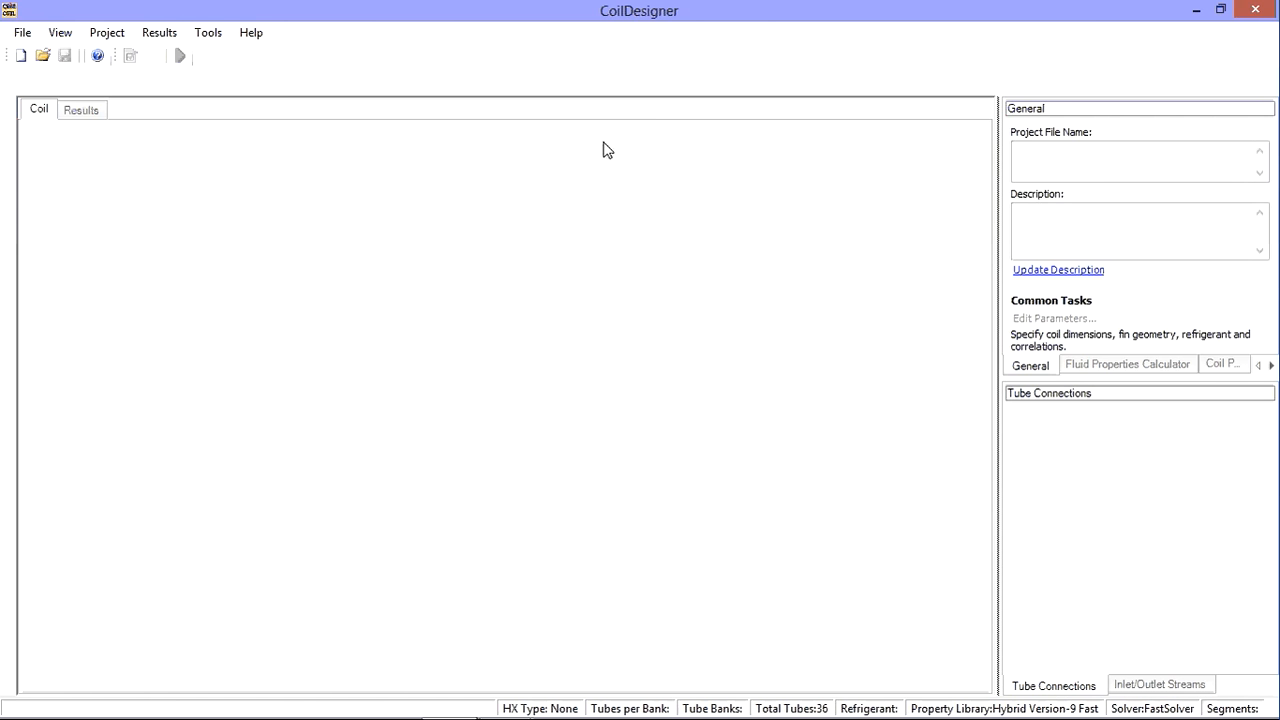
- Start a new coil in the wizard, keep the fast solver and set 6 tubes per bank
left_click(20, 56)
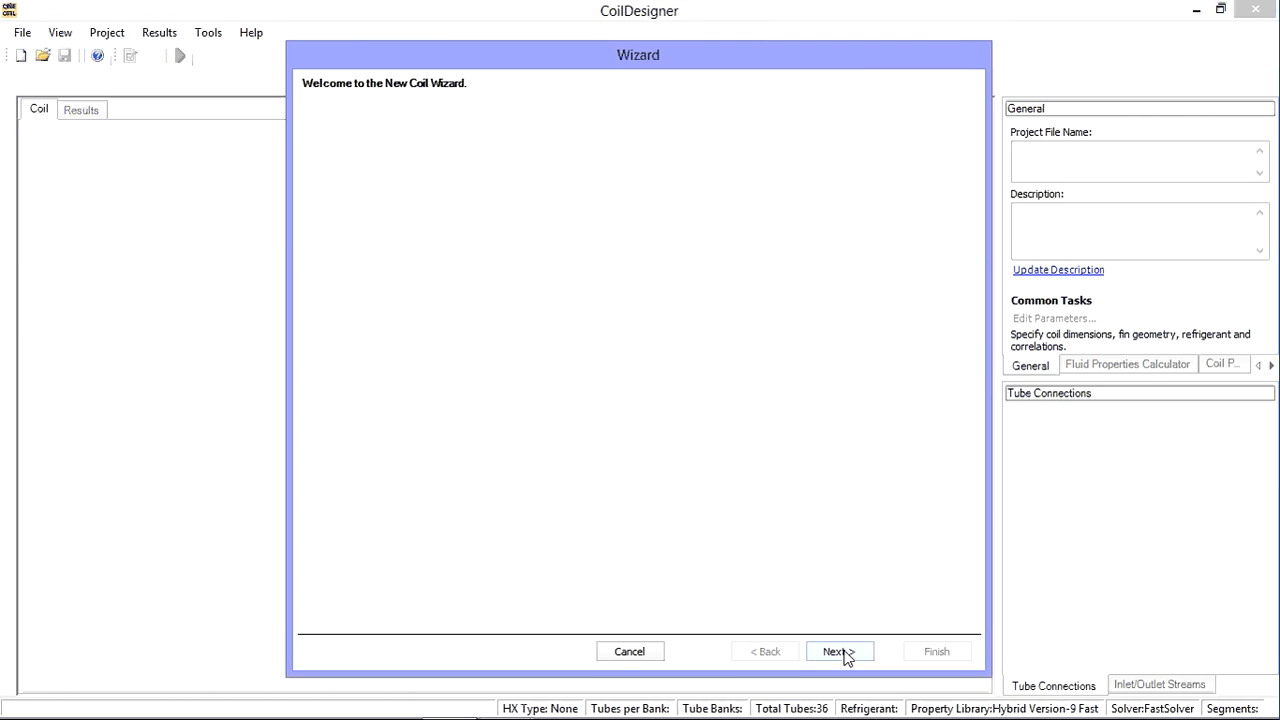
left_click(834, 652)
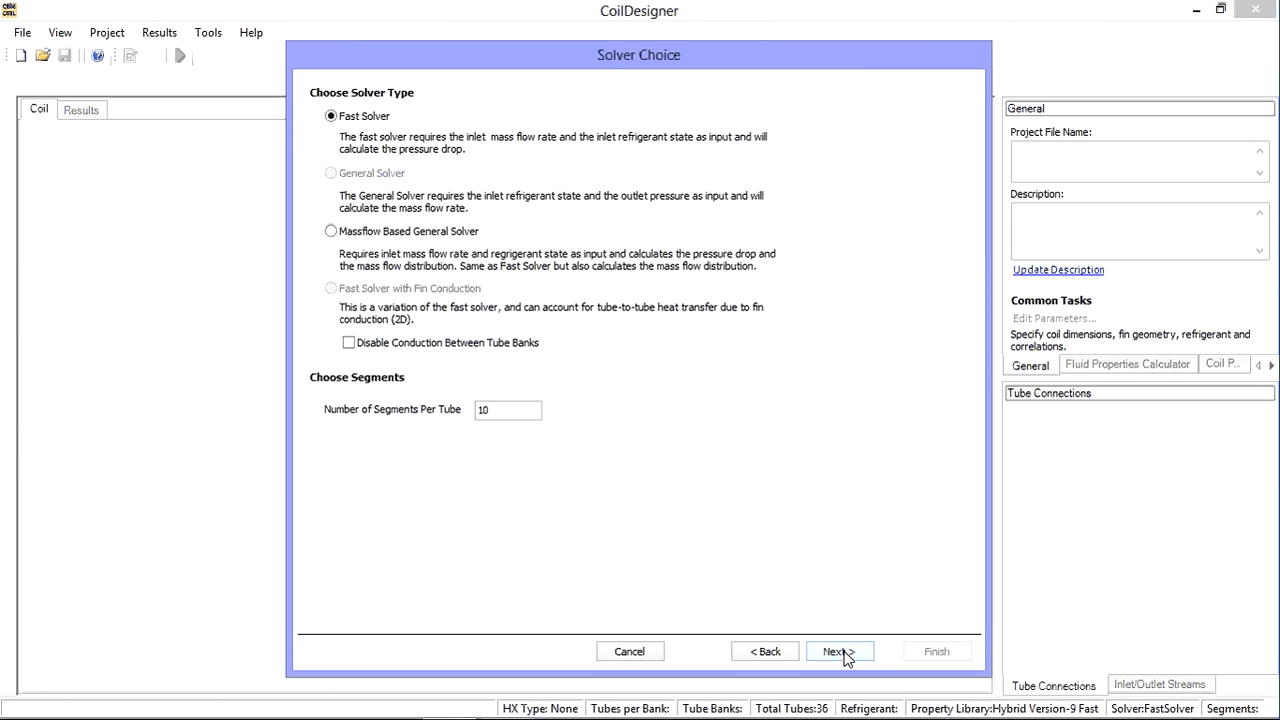
left_click(838, 652)
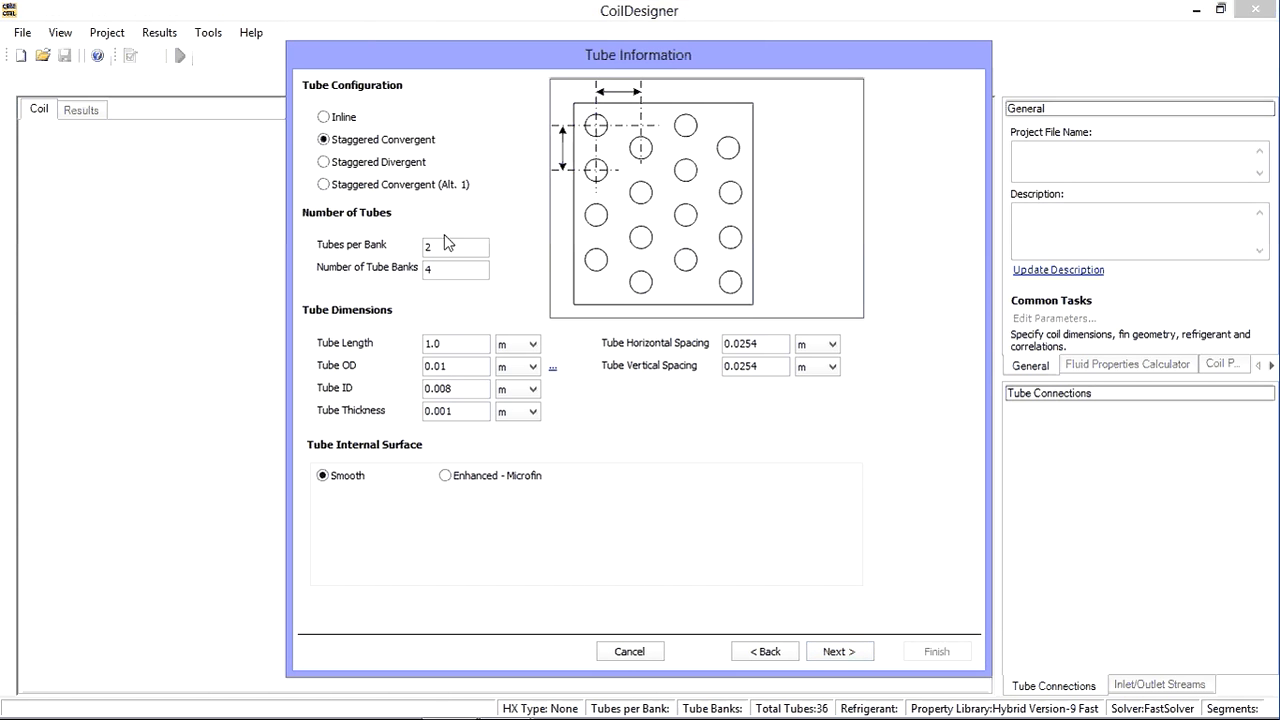
triple_click(456, 244)
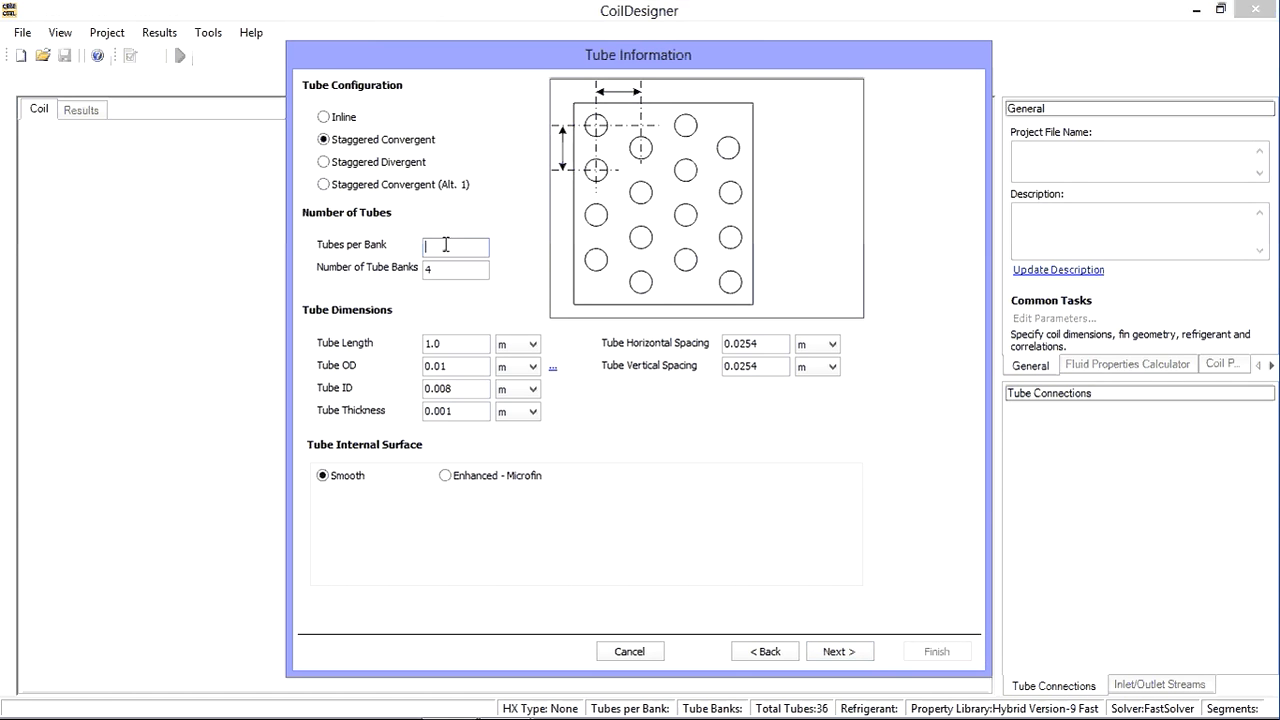
type("6")
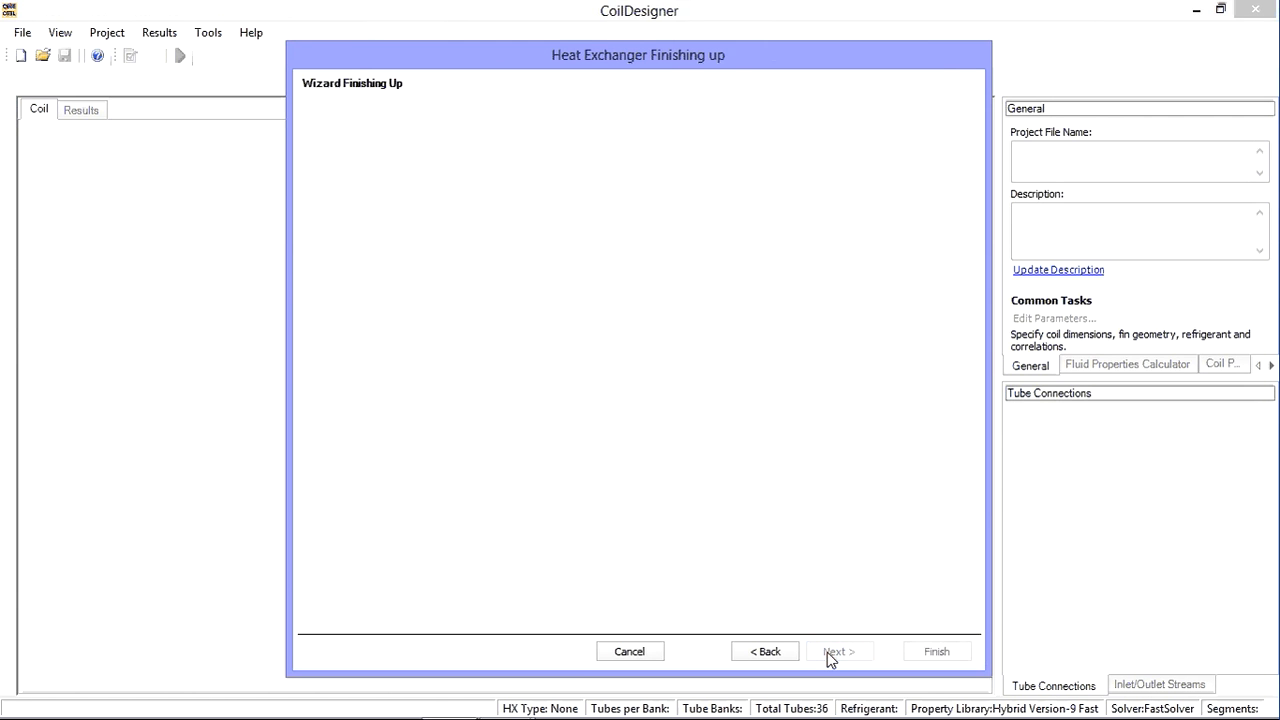
- Finish the wizard to create the 36-tube coil and highlight tubes 5 and 1 in the layout
left_click(936, 652)
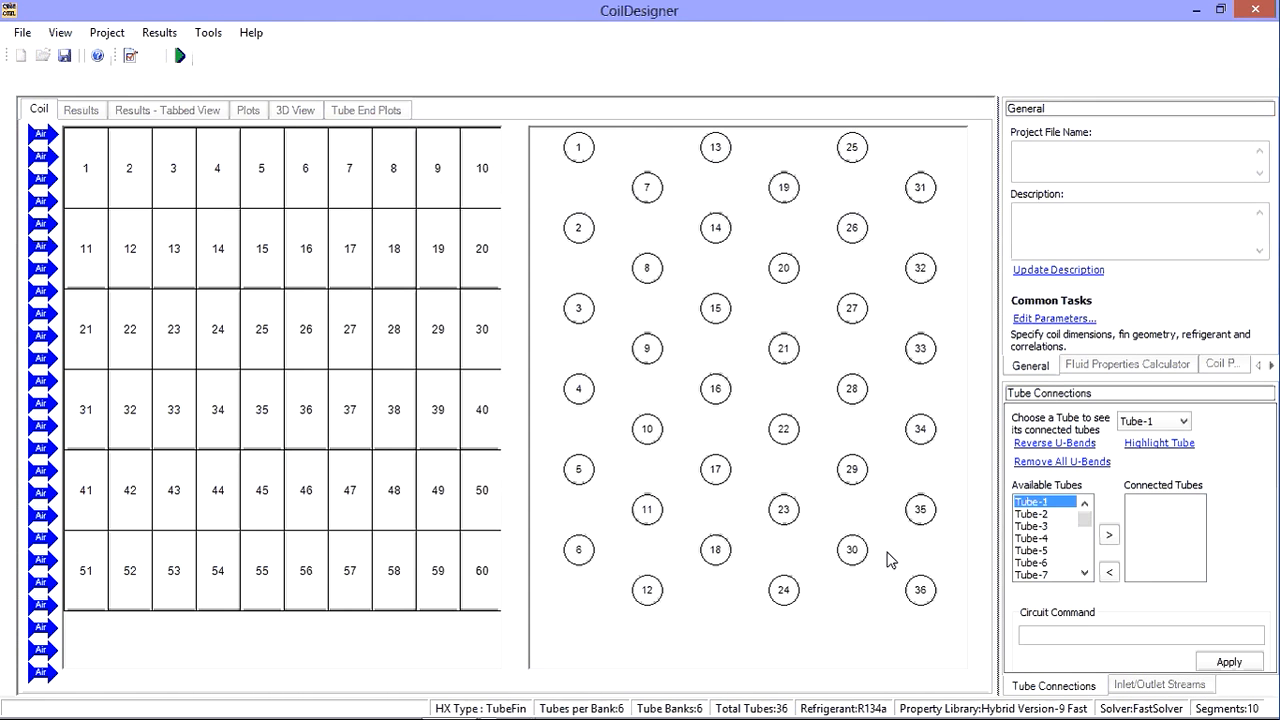
mouse_move(636, 300)
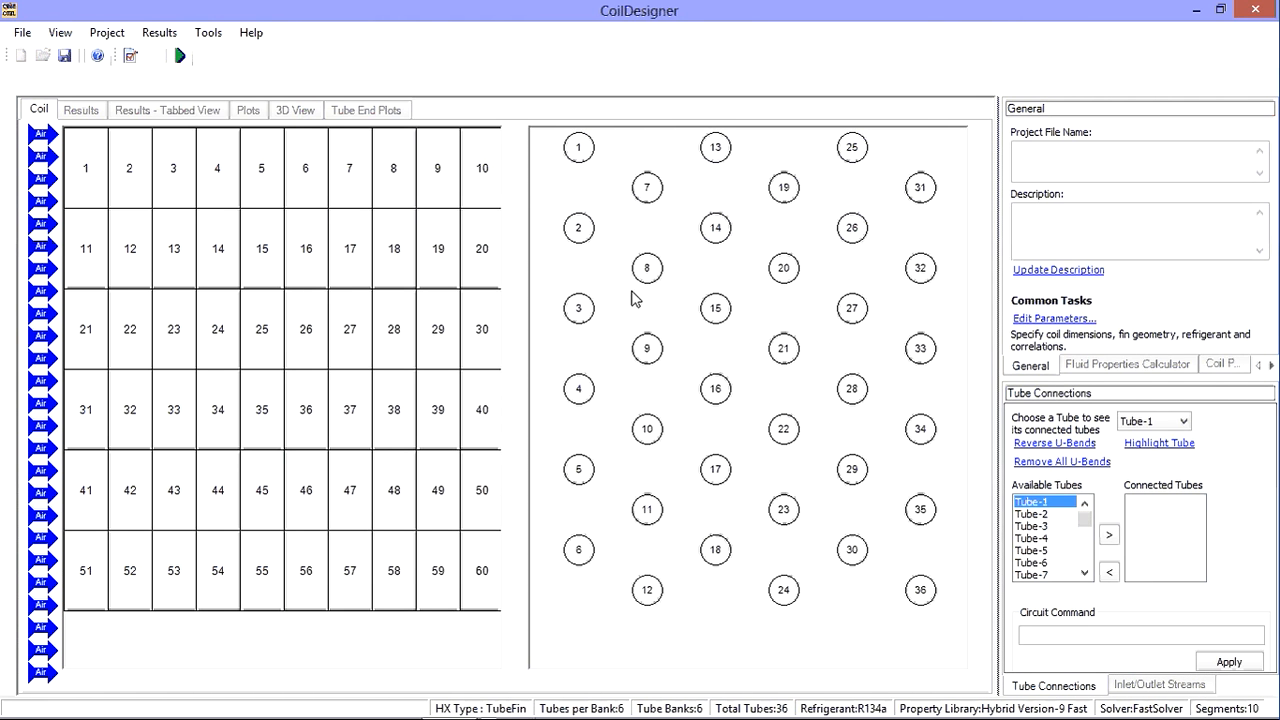
left_click(716, 148)
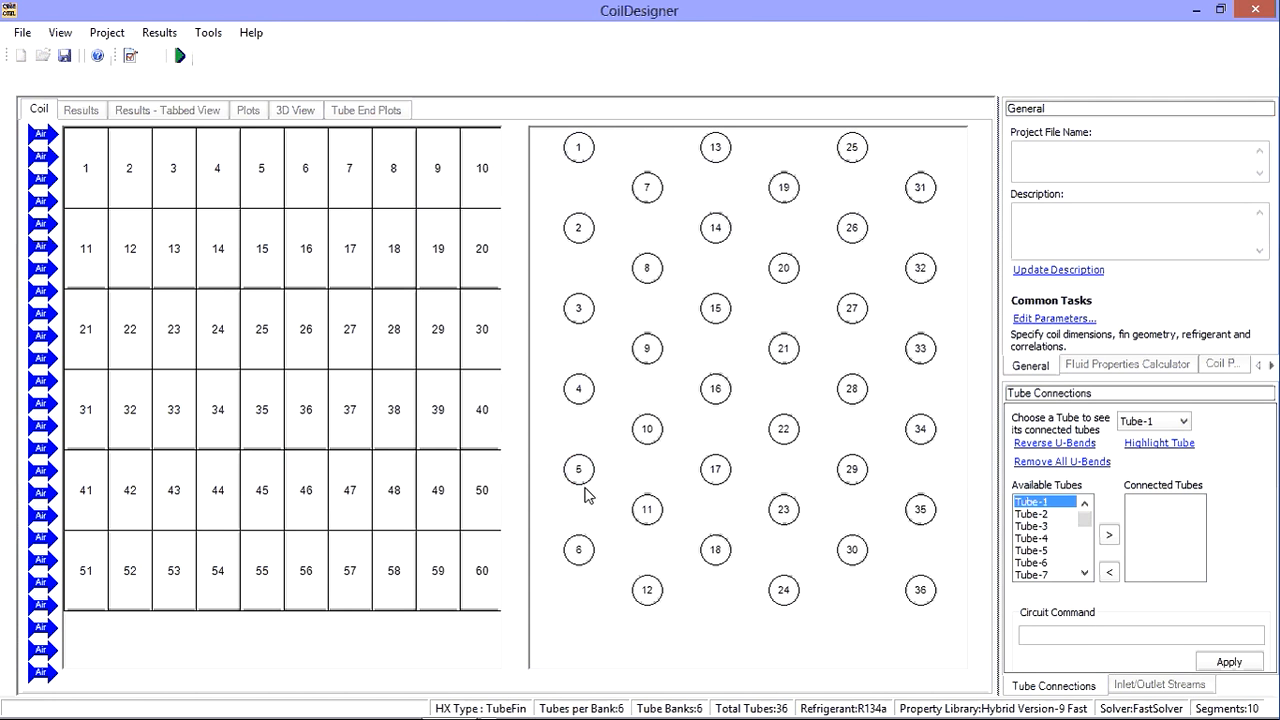
left_click(578, 468)
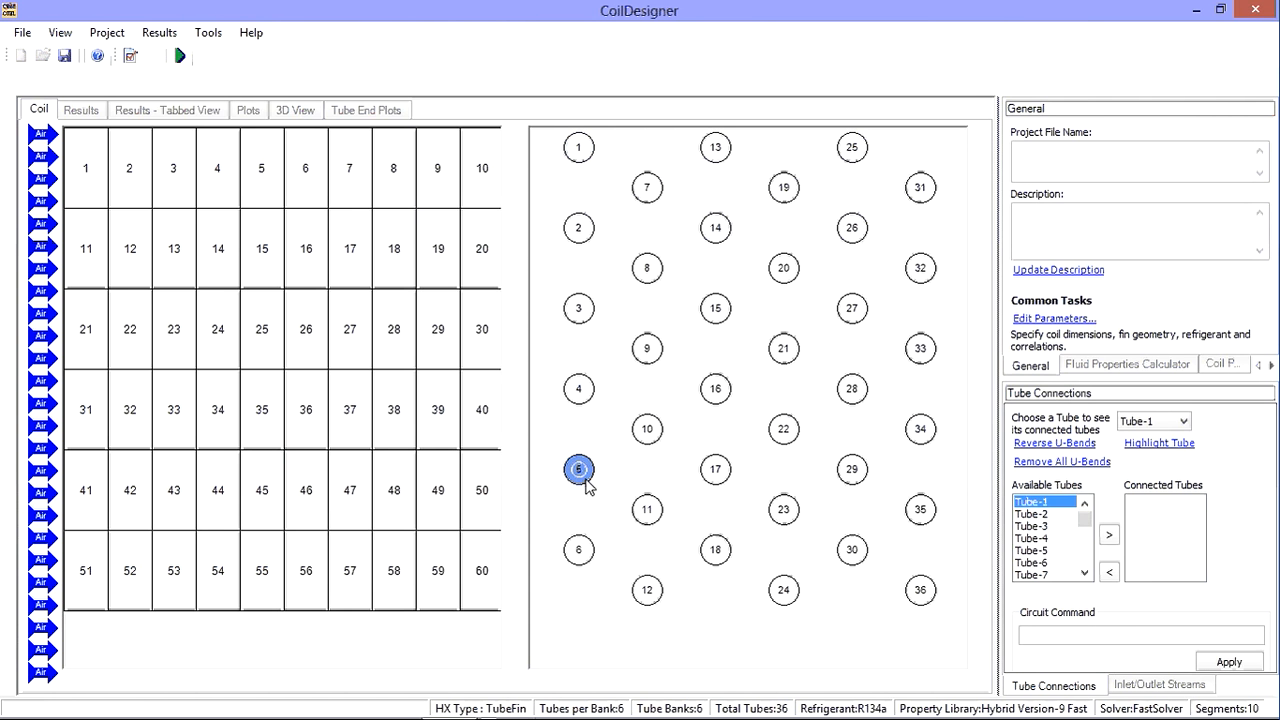
left_click(578, 148)
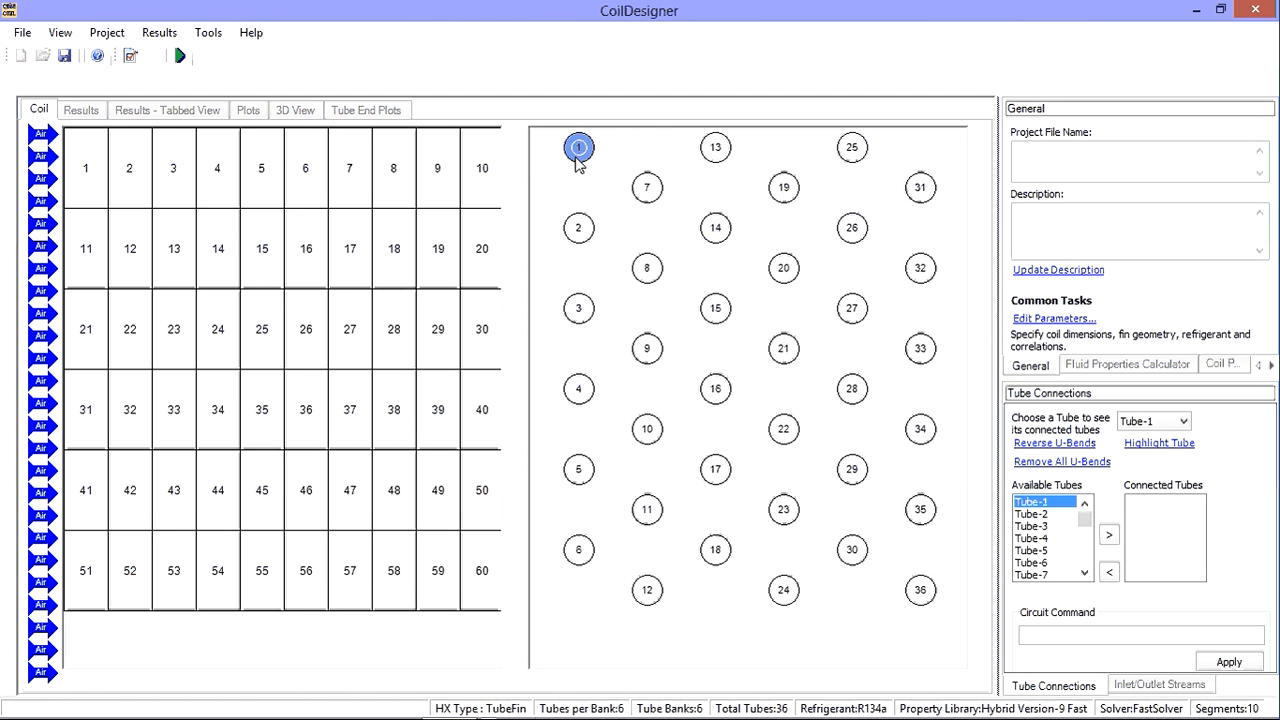
left_click(260, 168)
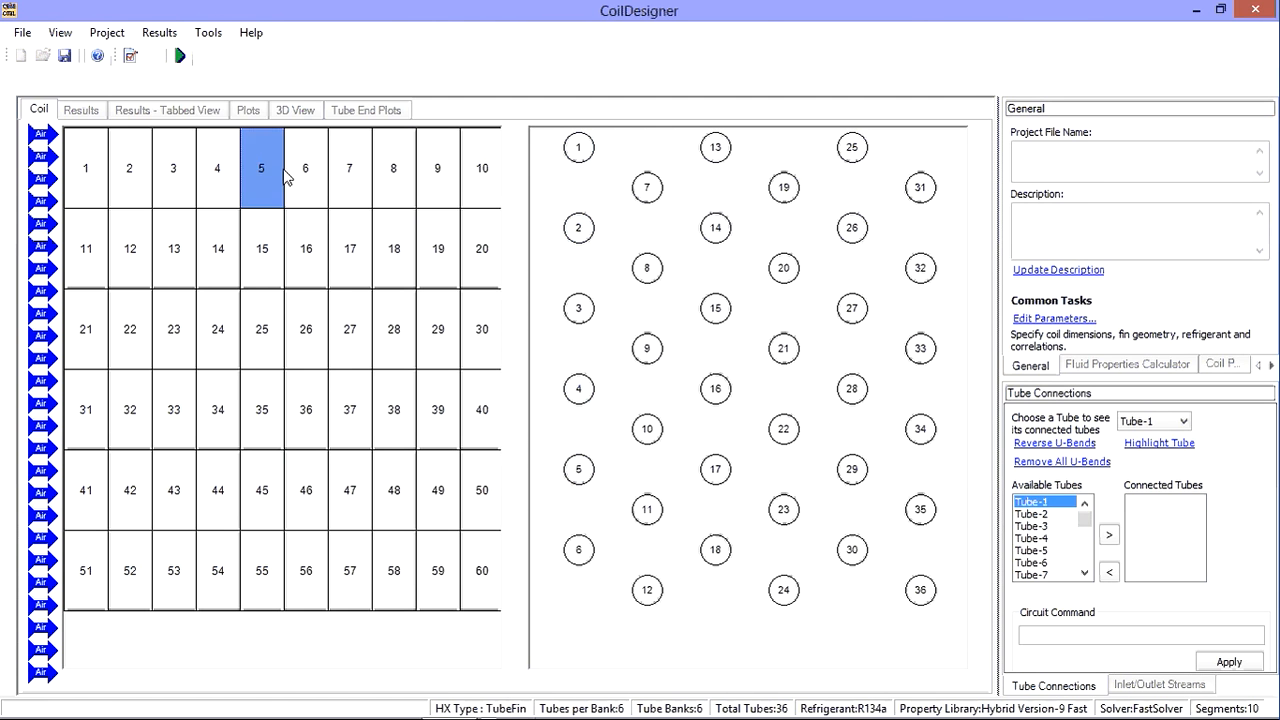
- Generate 2 counter-flow circuits with inlets at the top, replacing the existing circuitry
left_click(106, 32)
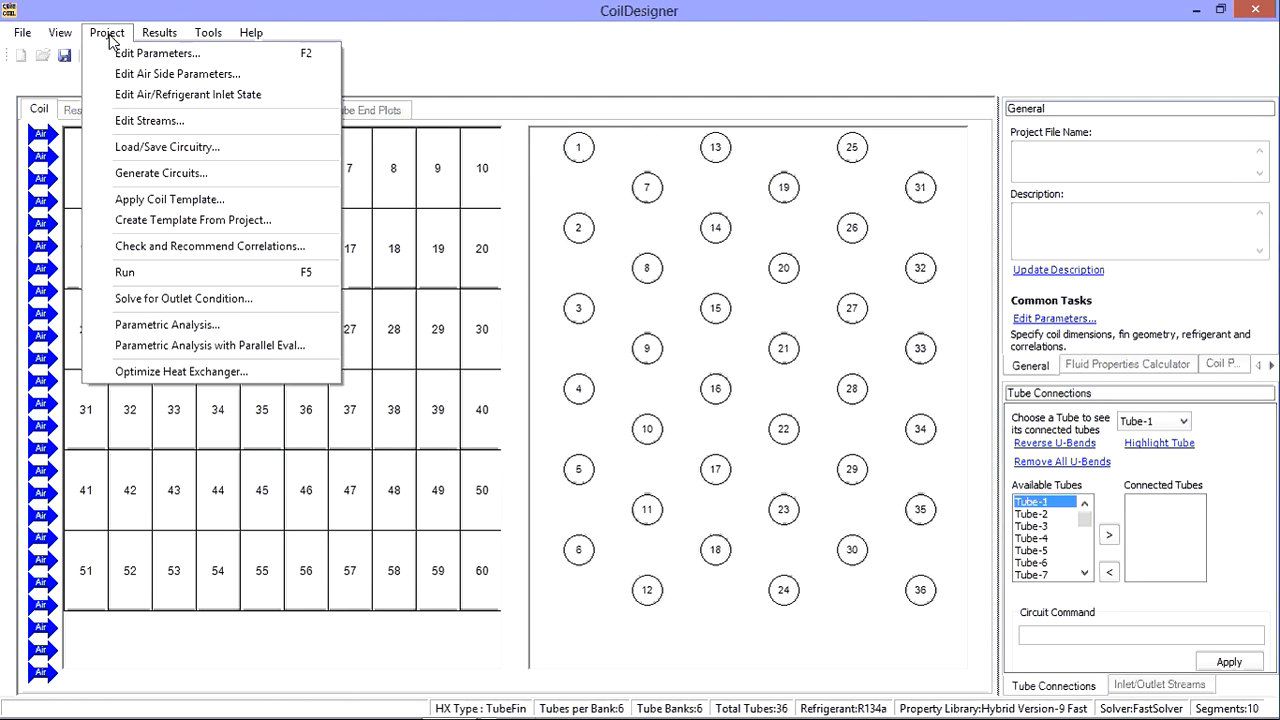
mouse_move(160, 172)
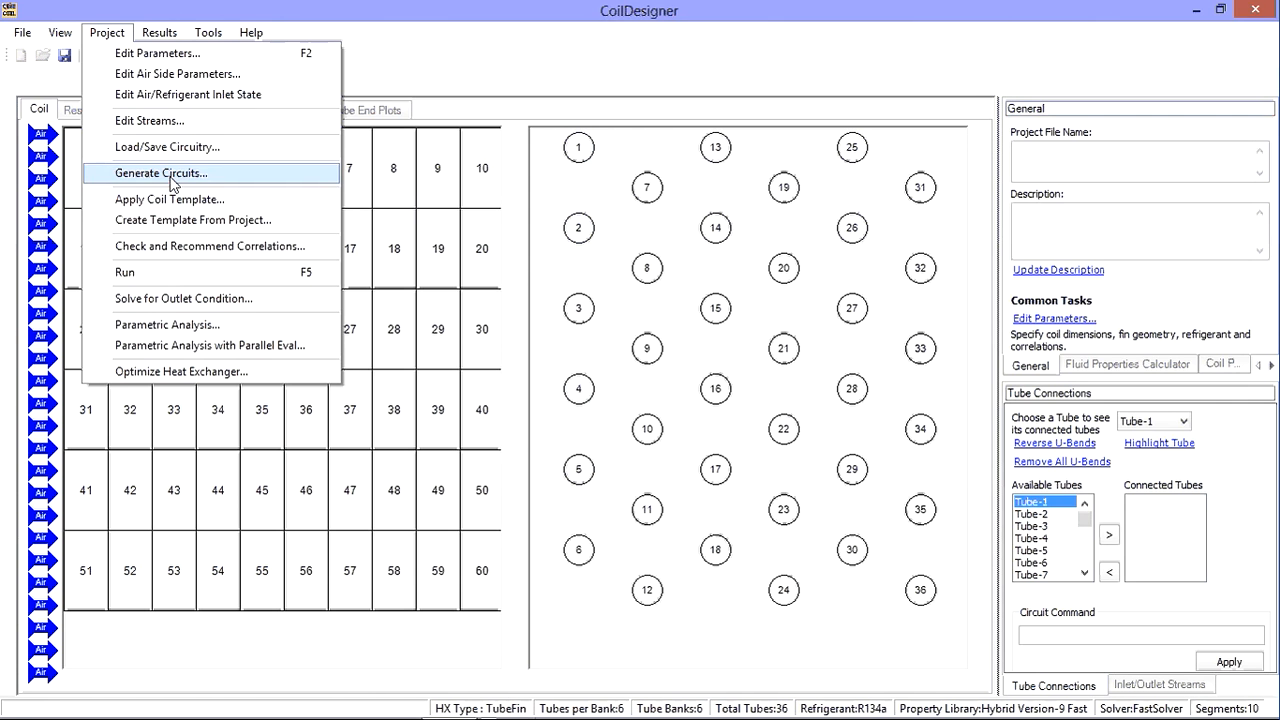
left_click(160, 172)
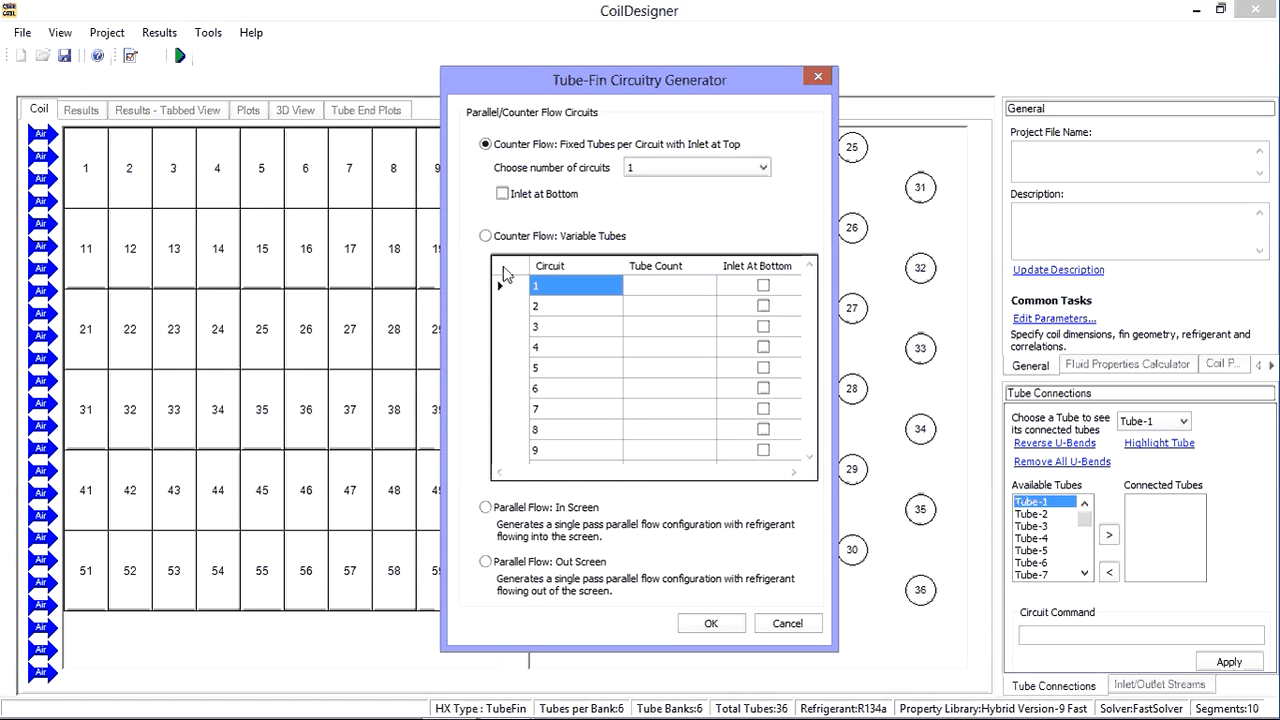
mouse_move(590, 184)
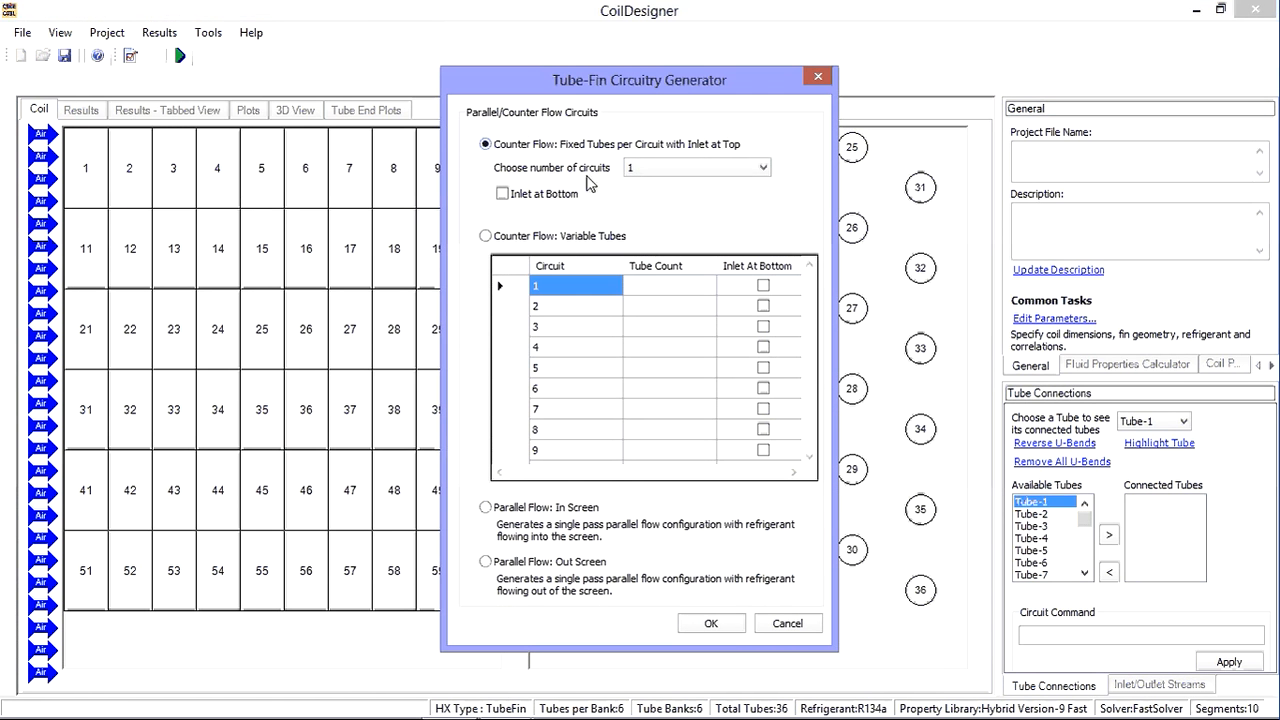
mouse_move(612, 436)
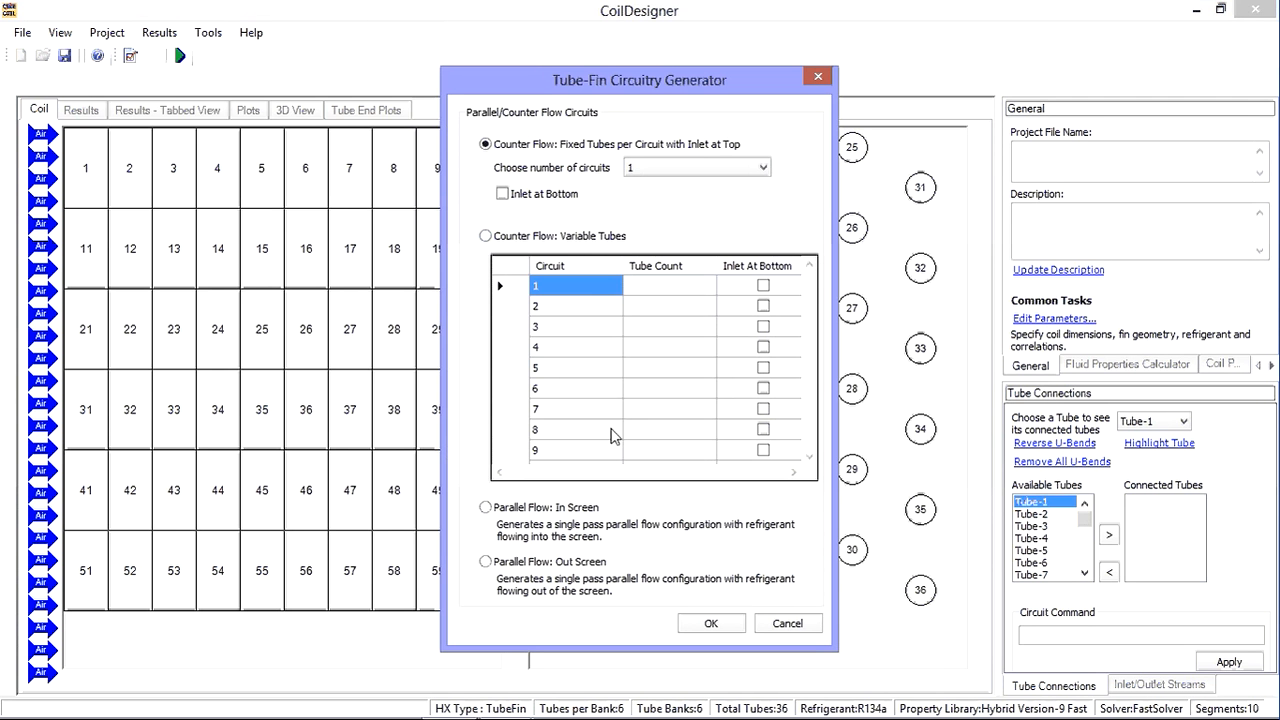
mouse_move(610, 336)
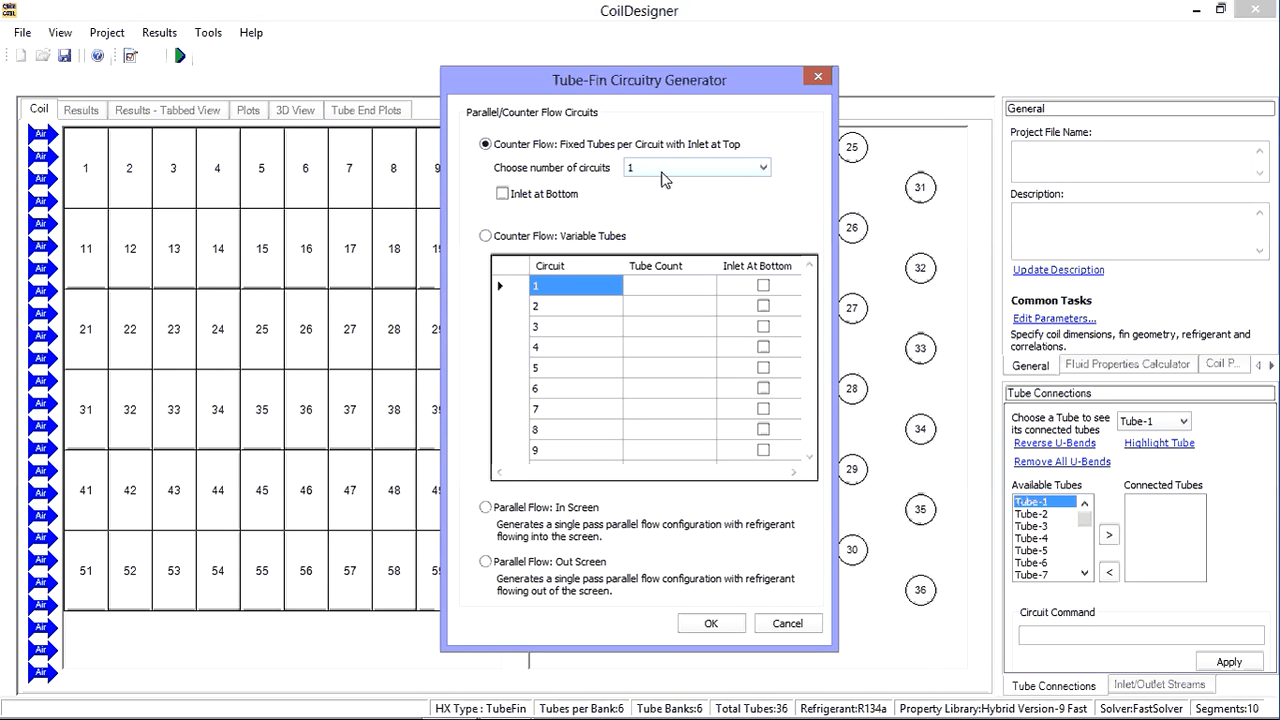
left_click(764, 168)
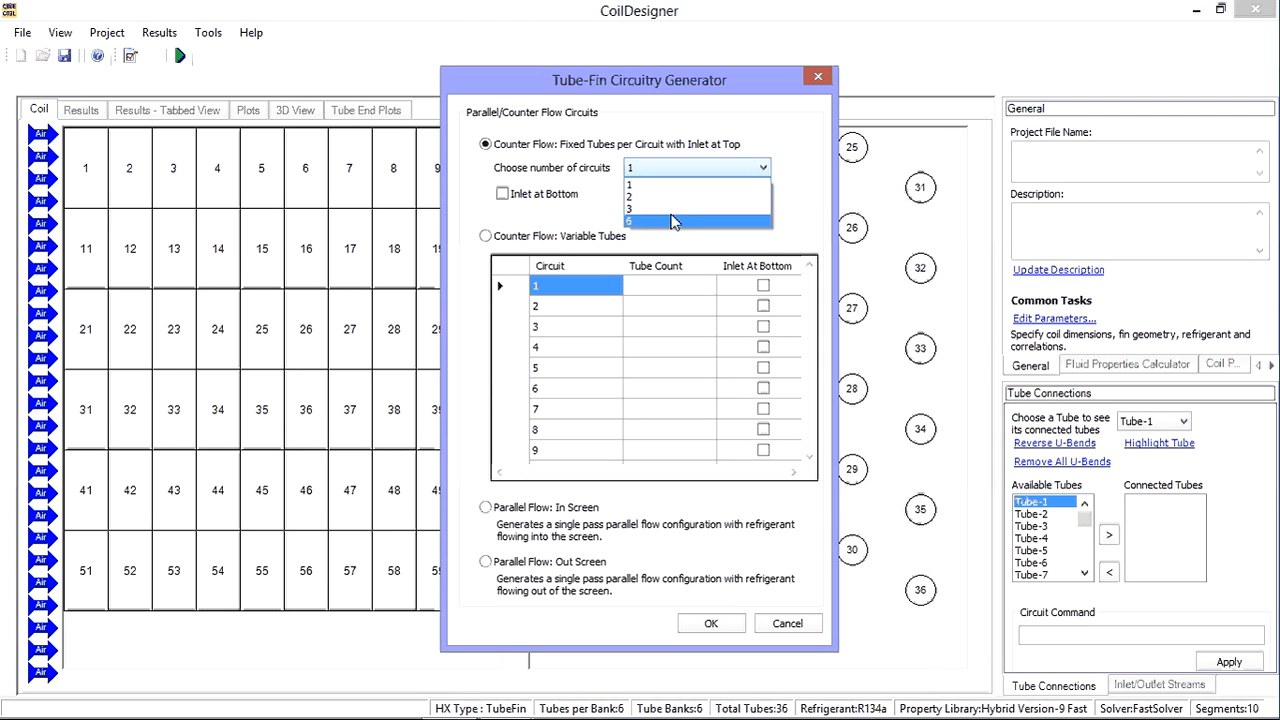
mouse_move(678, 198)
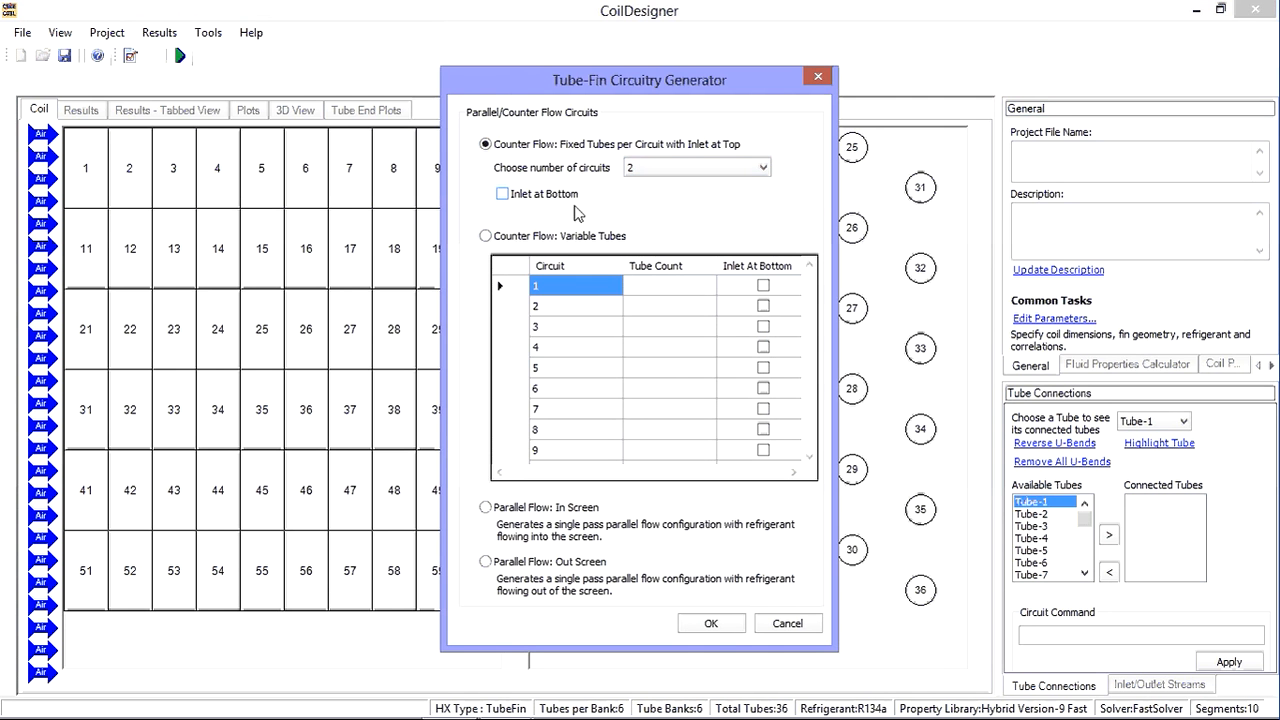
left_click(710, 624)
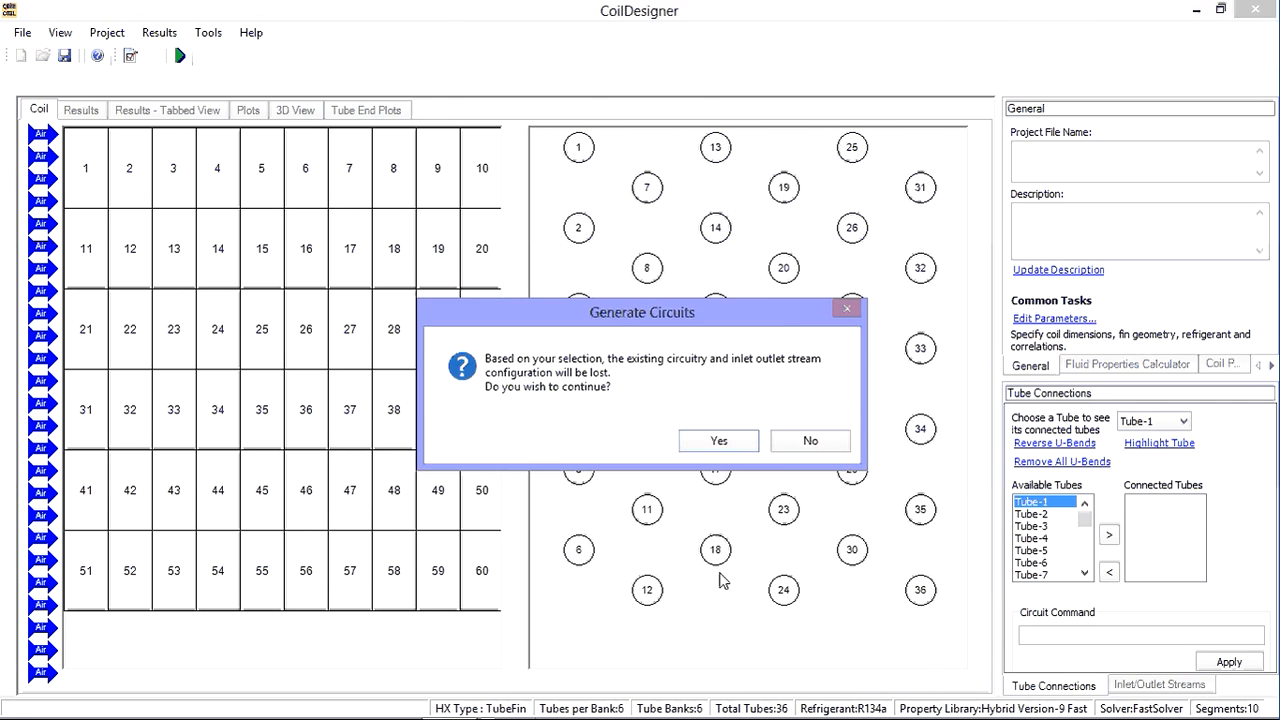
left_click(716, 440)
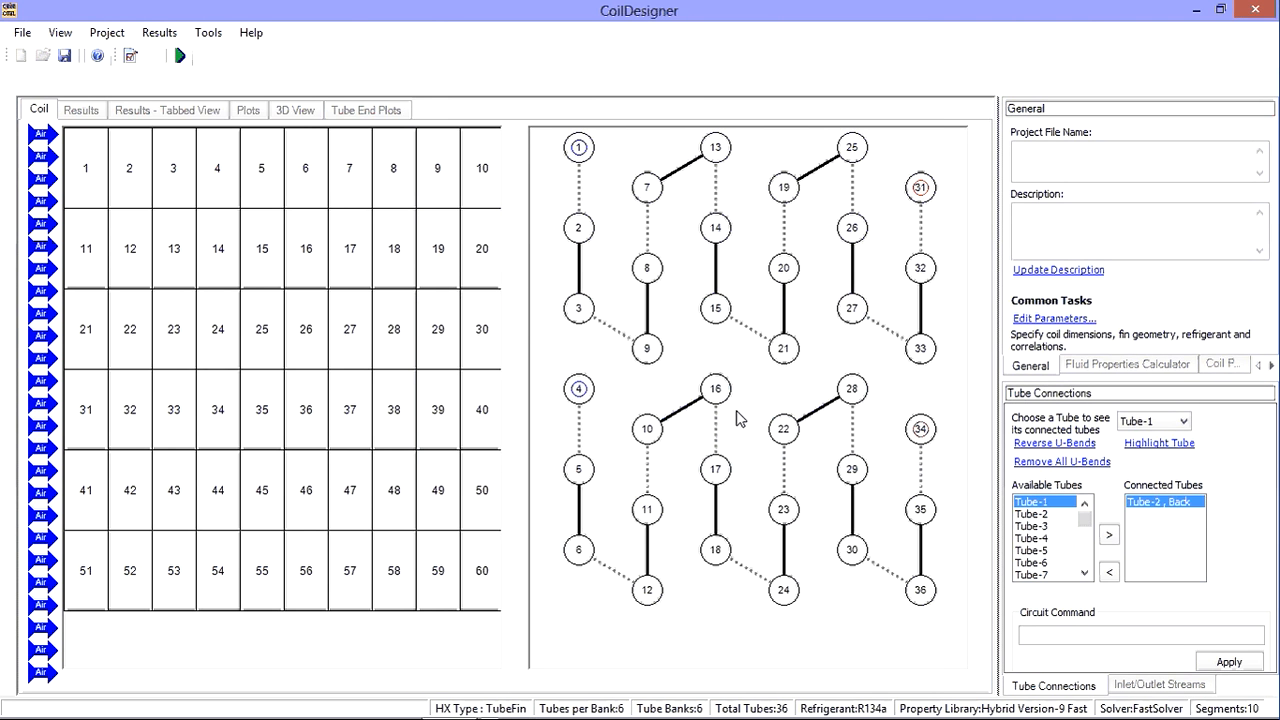
- Regenerate the circuitry as counter-flow circuits with variable tube counts per circuit
left_click(108, 32)
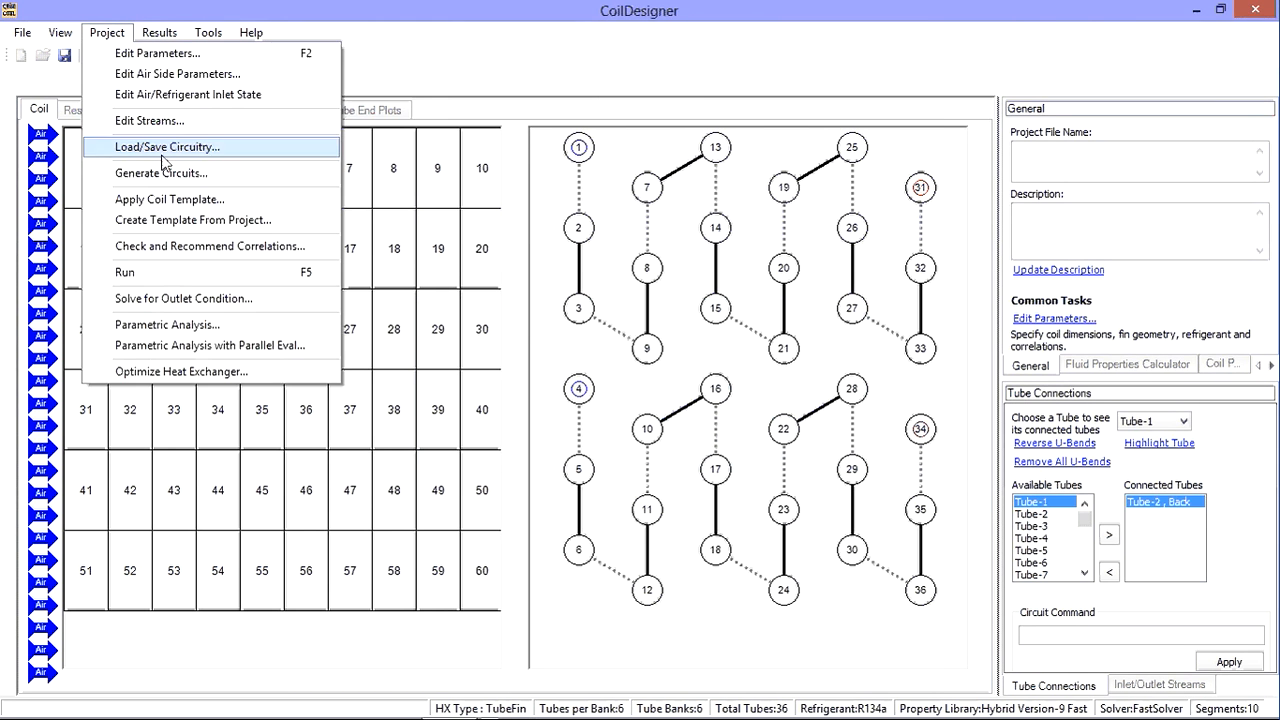
left_click(160, 172)
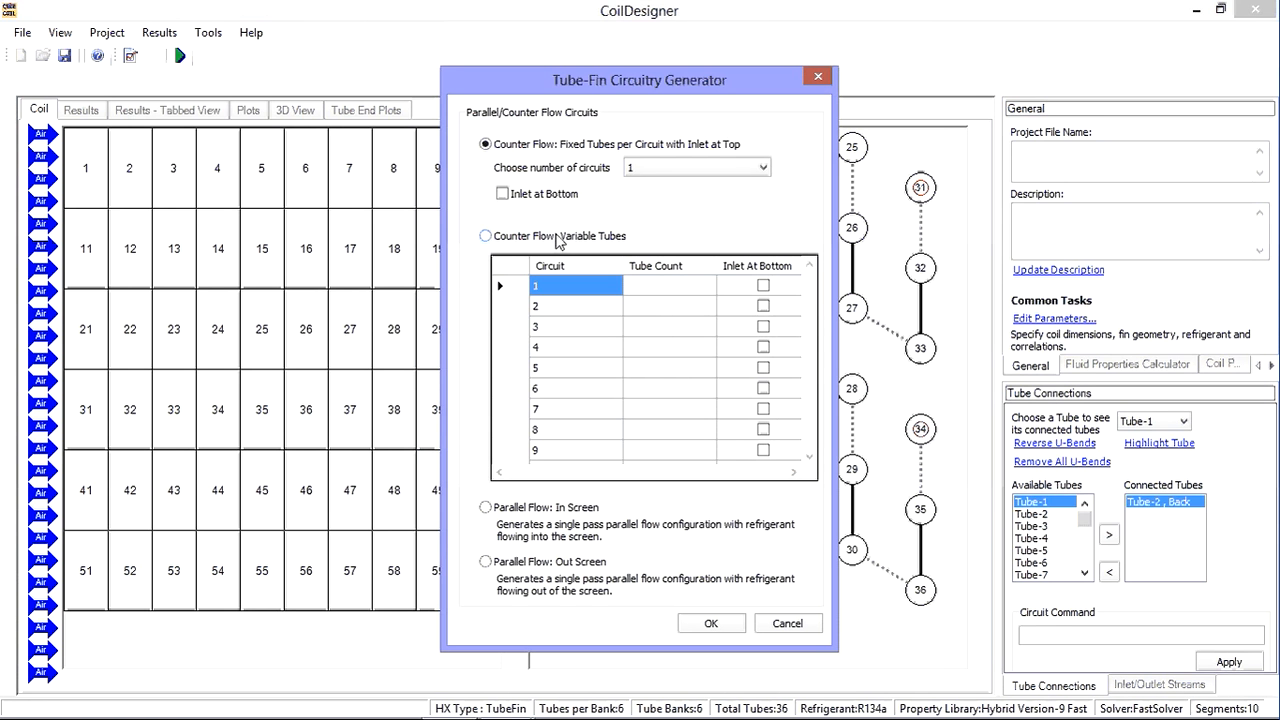
left_click(484, 236)
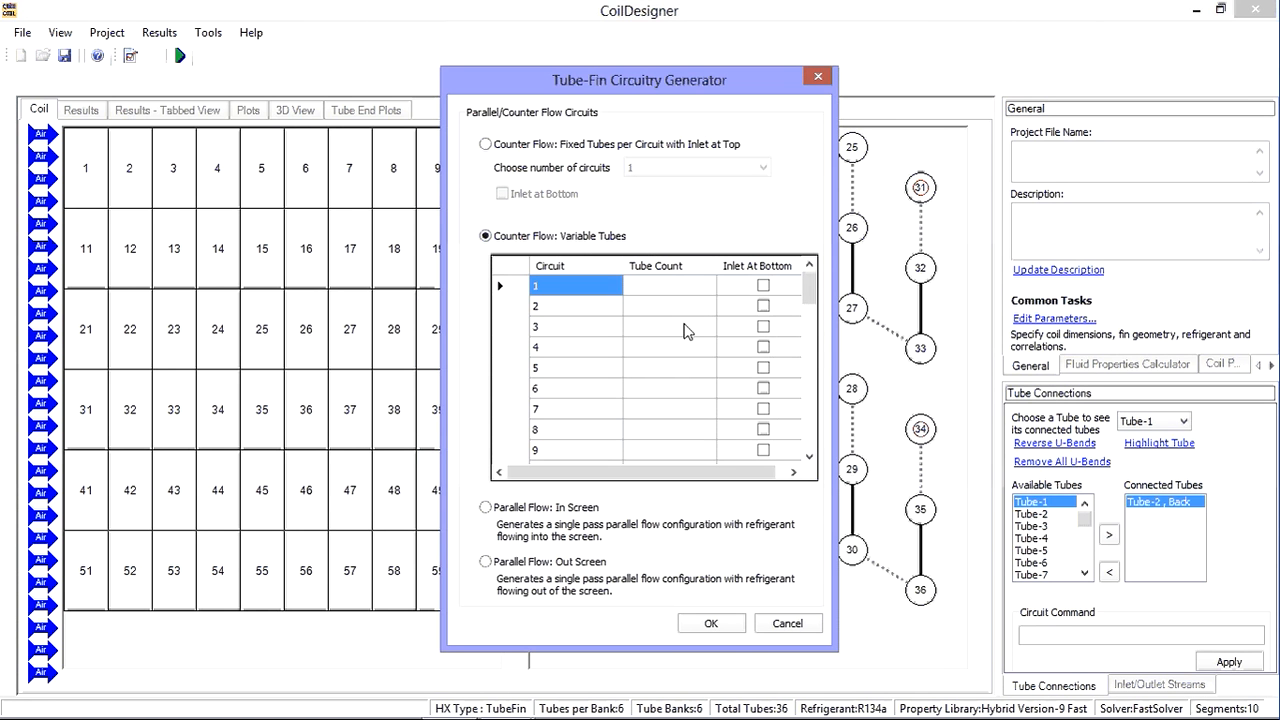
mouse_move(696, 296)
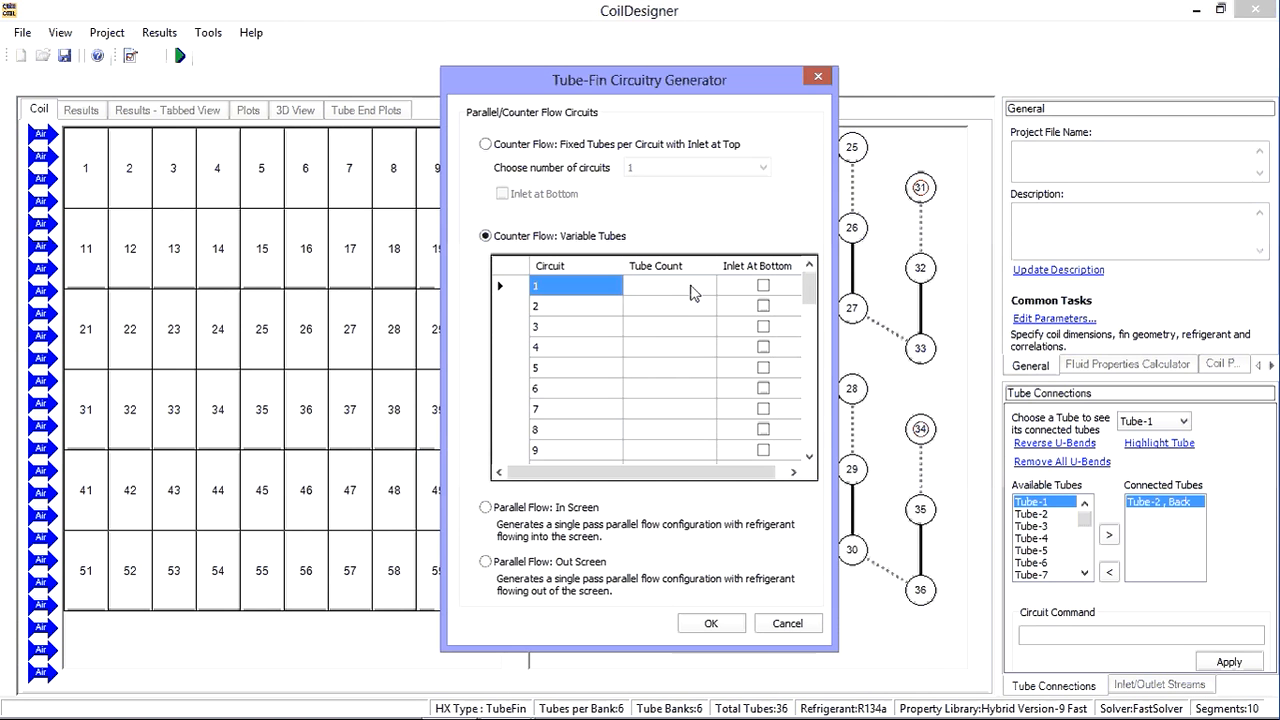
left_click(670, 284)
type("2")
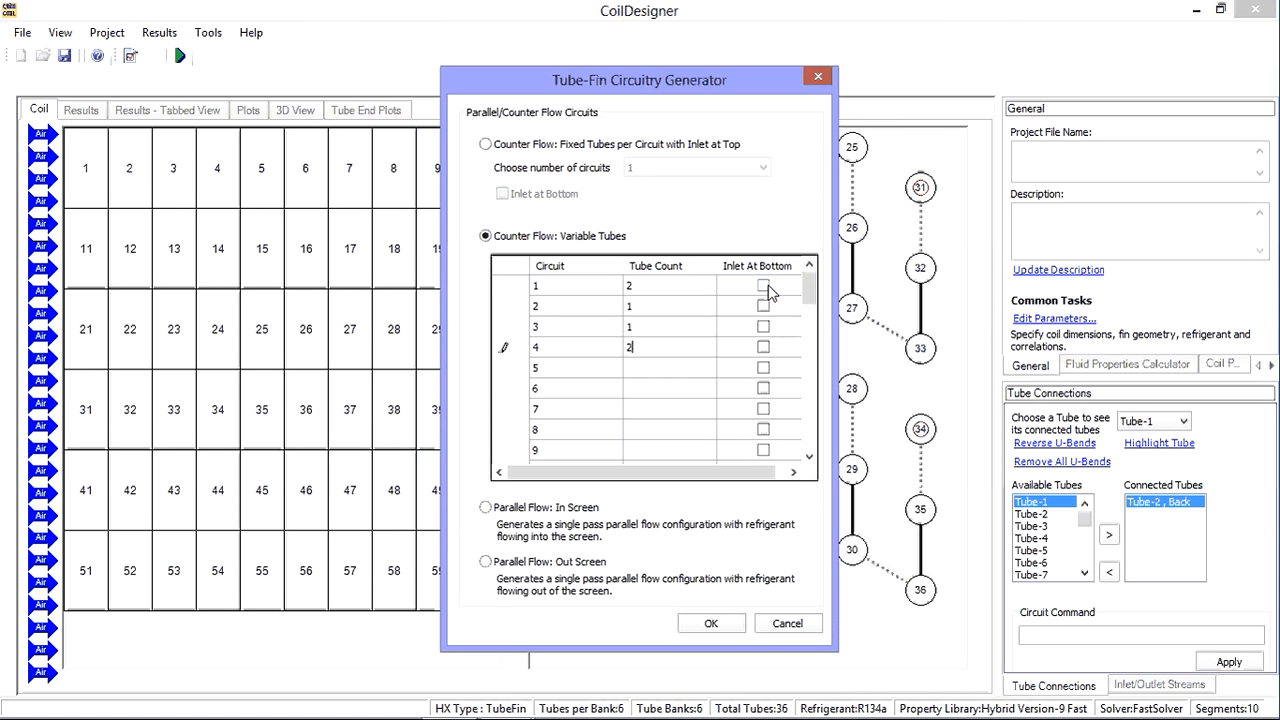
left_click(764, 284)
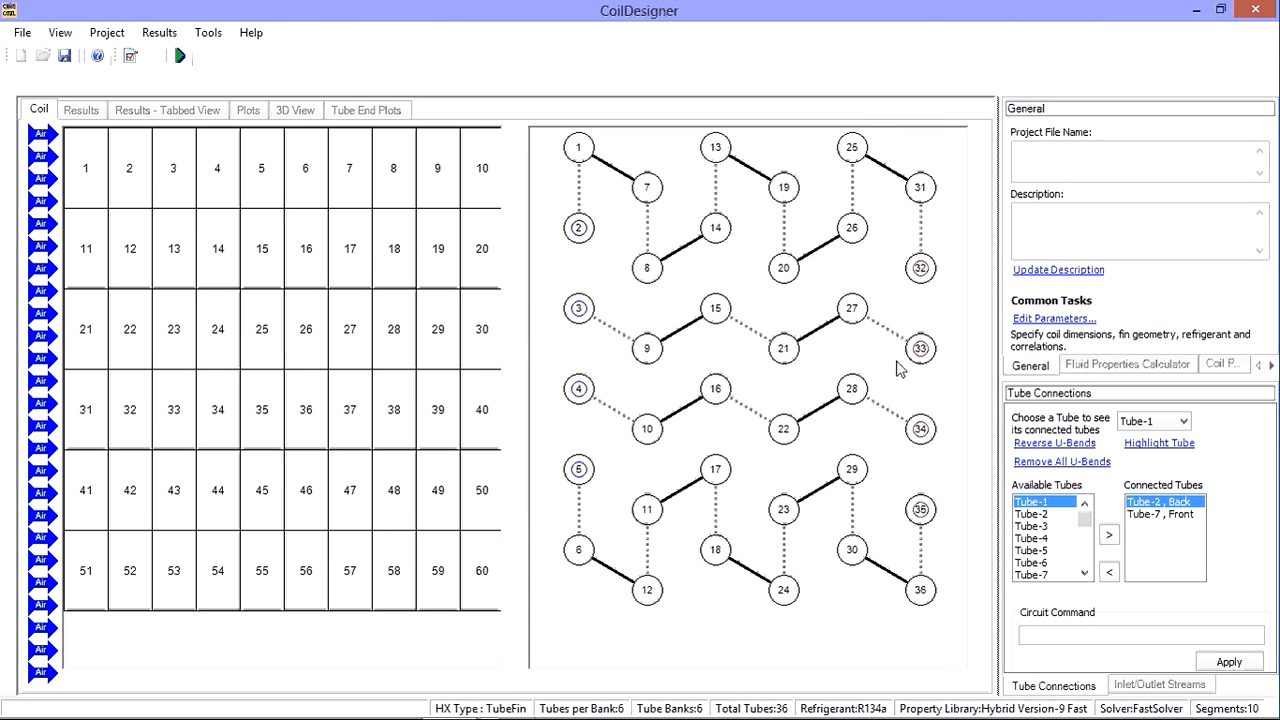
left_click(480, 408)
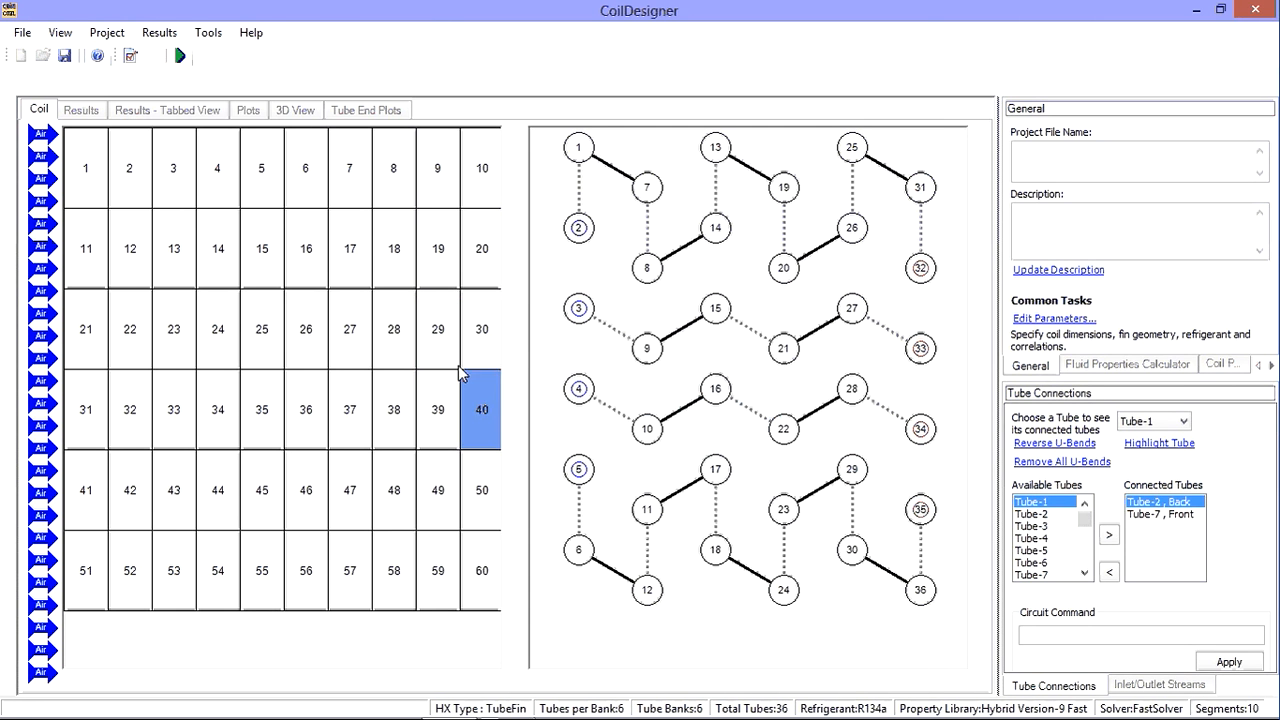
left_click(108, 32)
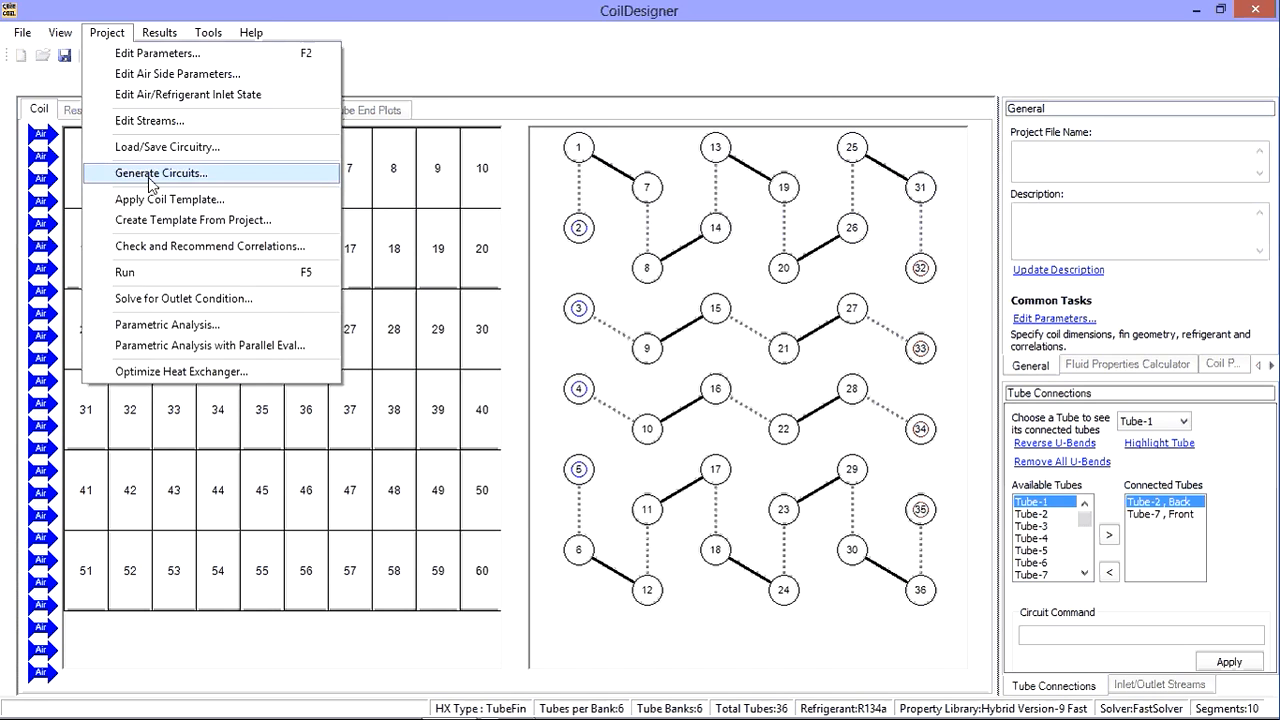
- Regenerate the circuitry as parallel flow going into the screen
left_click(160, 172)
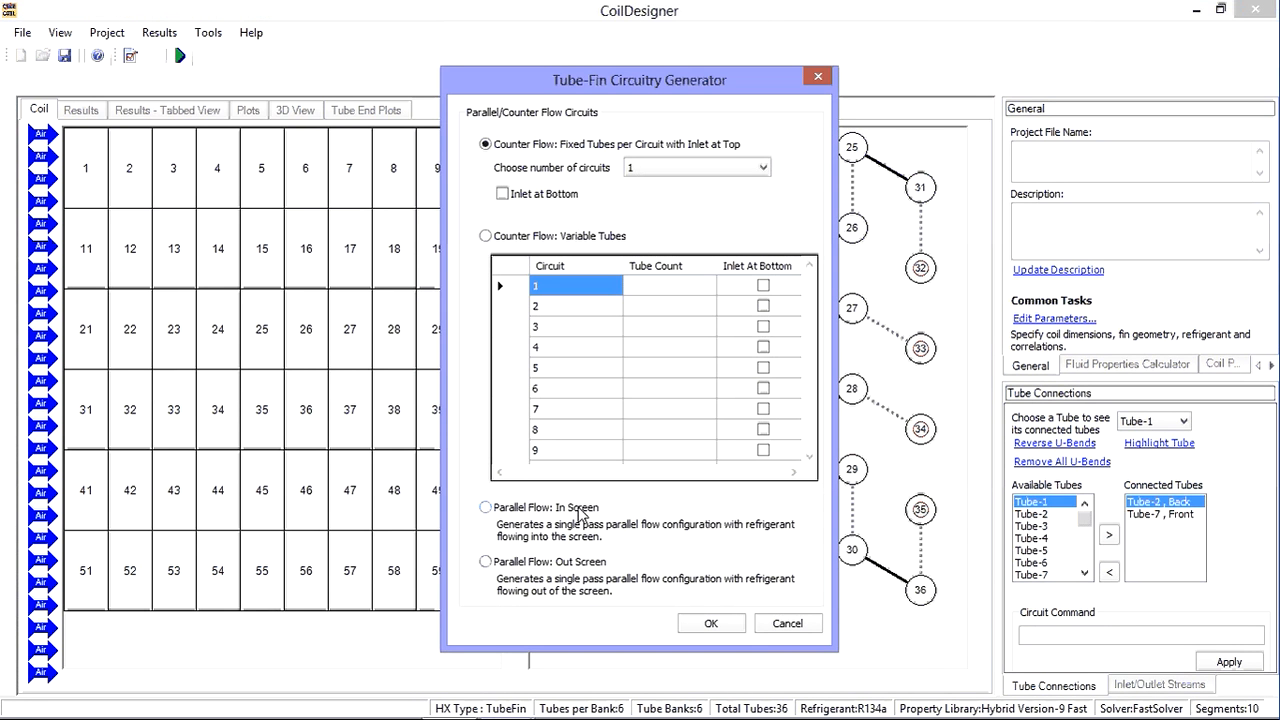
left_click(486, 508)
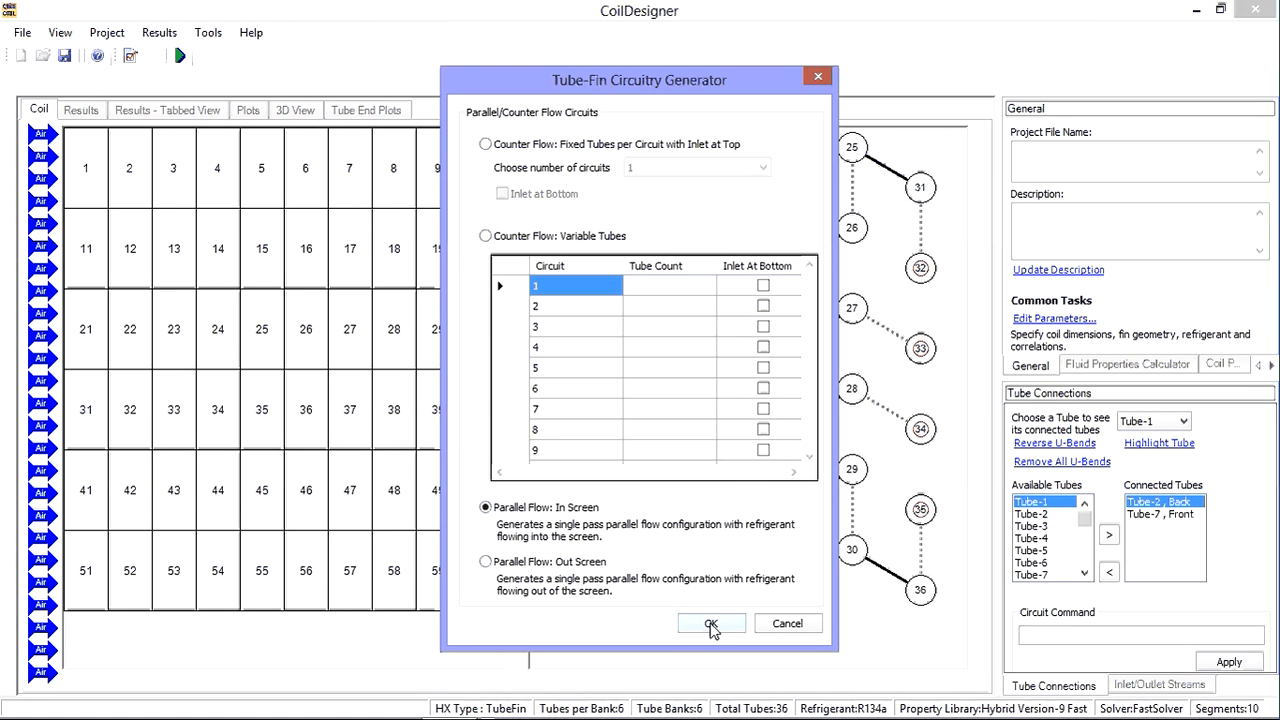
left_click(712, 624)
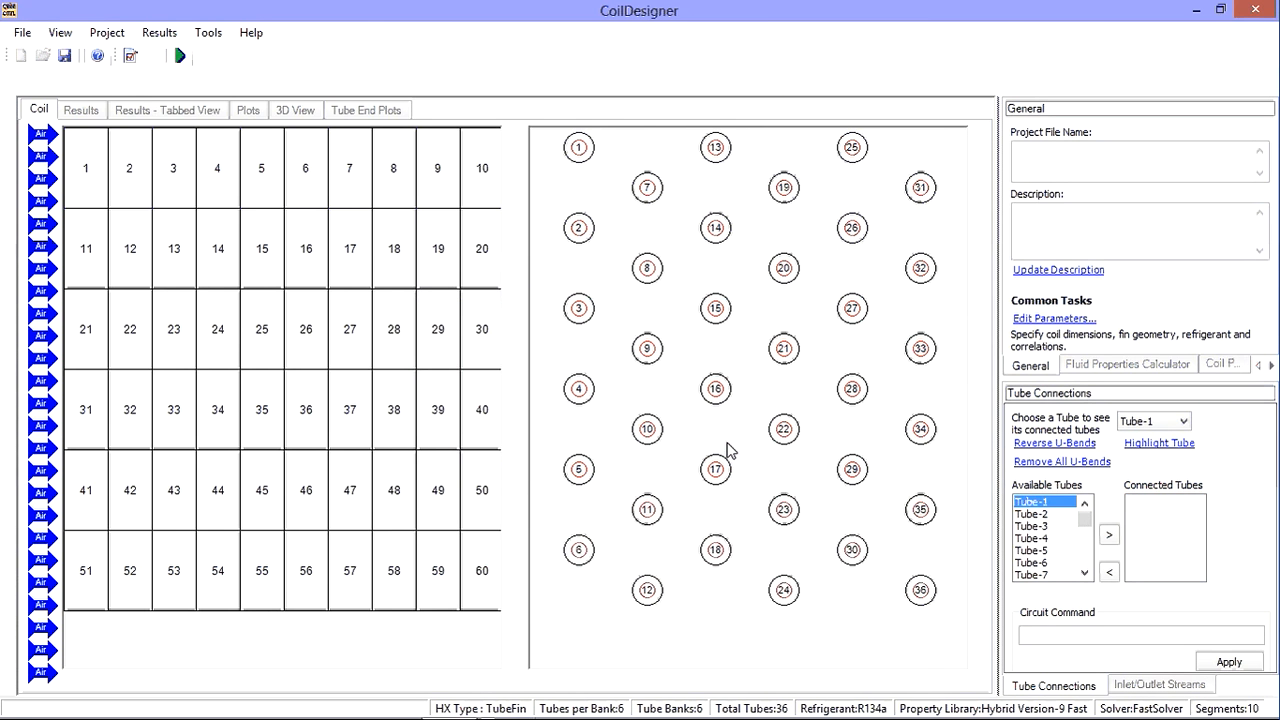
left_click(106, 32)
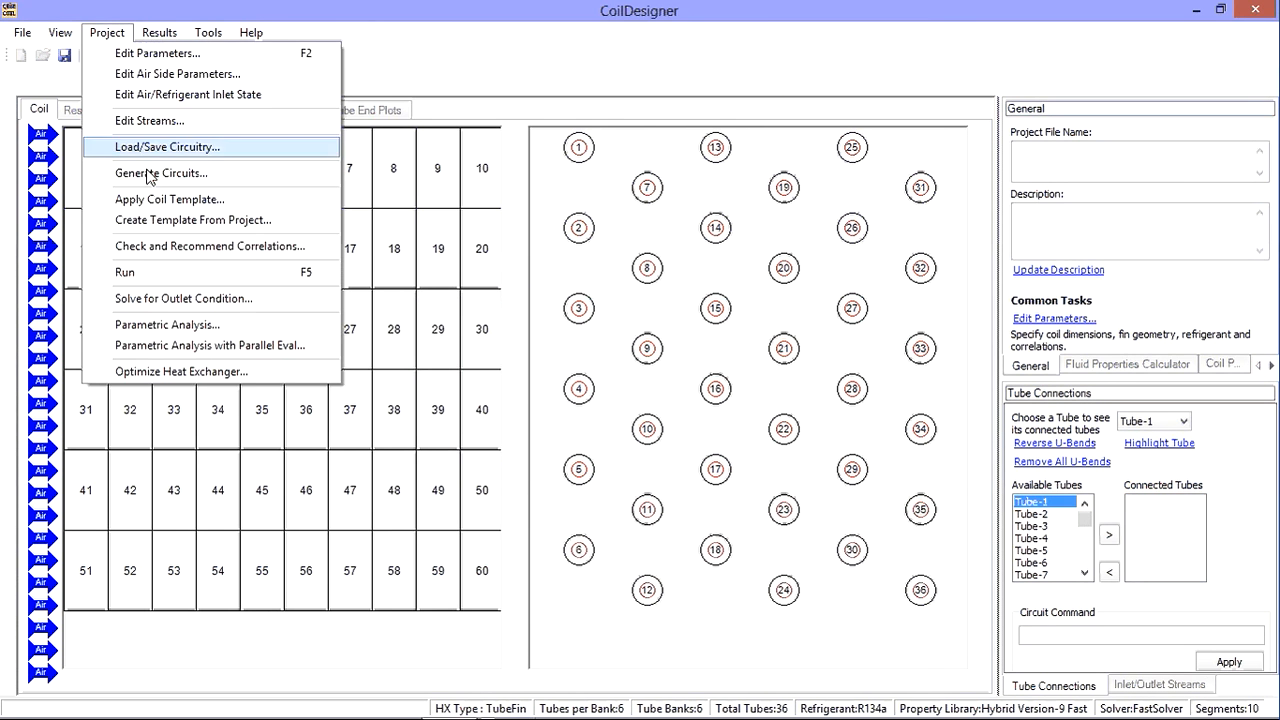
- Regenerate the circuitry as parallel flow coming out of the screen, replacing the existing one
left_click(160, 172)
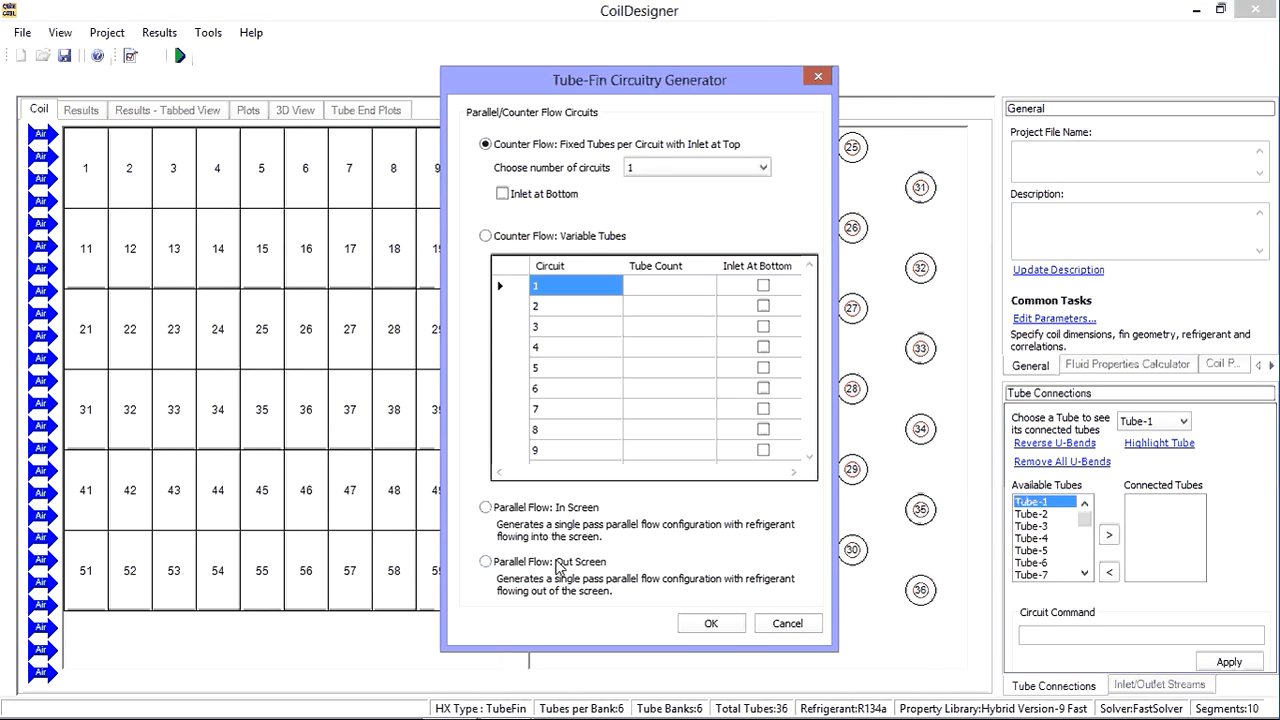
left_click(484, 560)
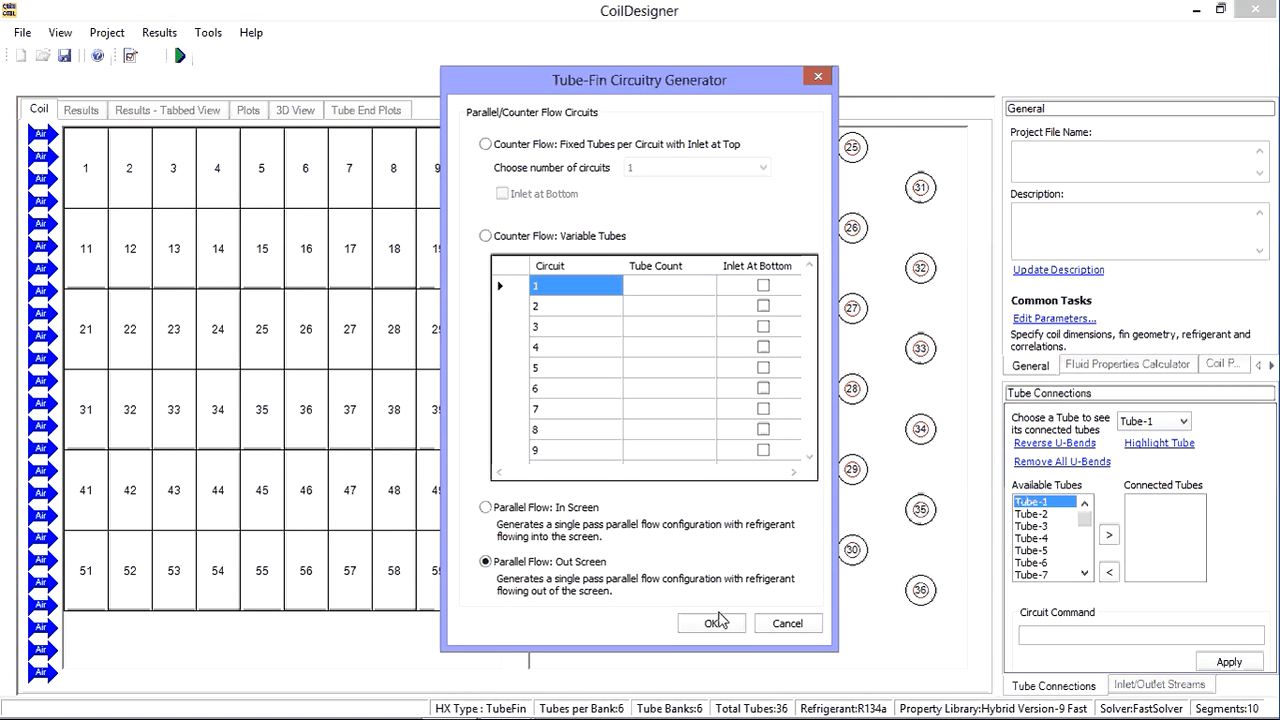
left_click(712, 624)
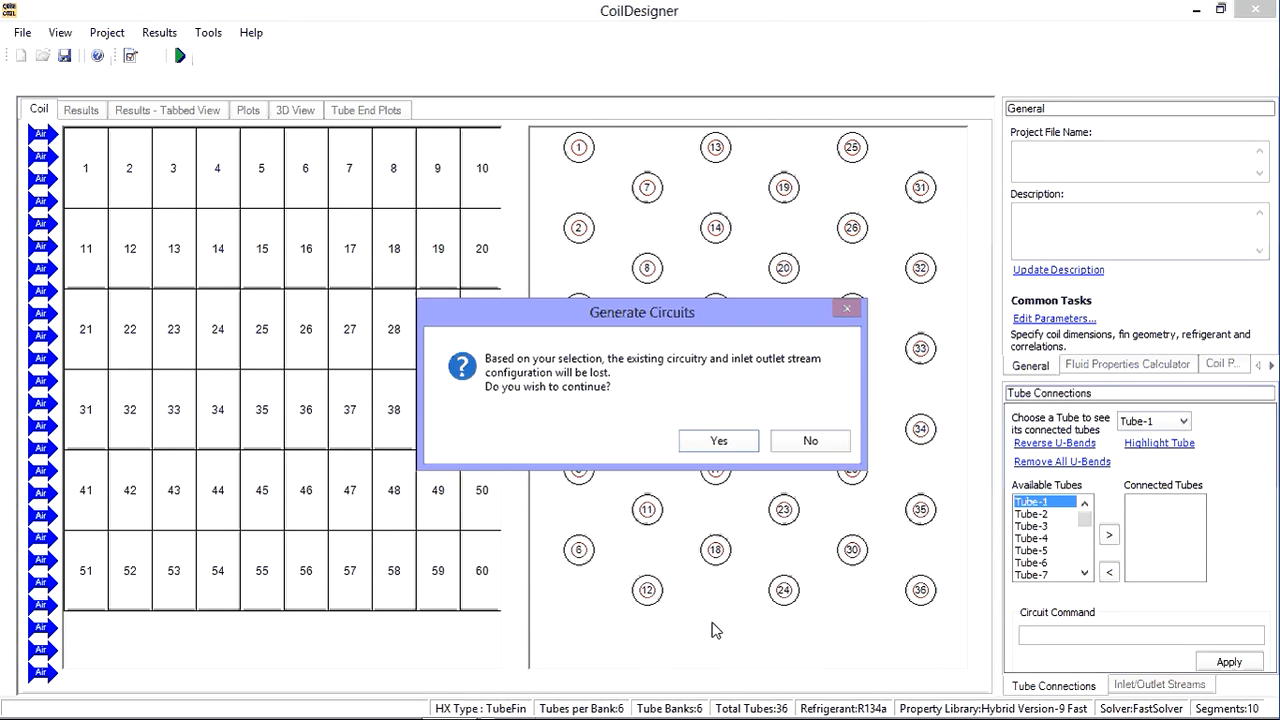
left_click(718, 440)
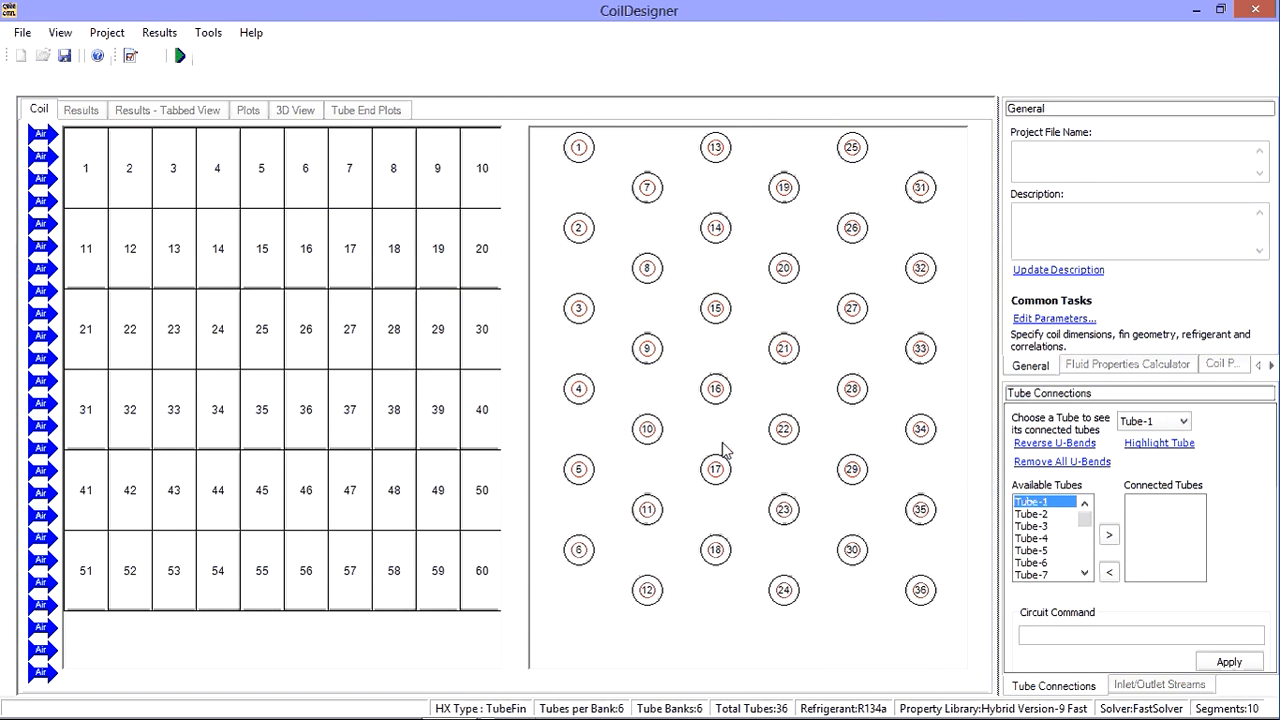
mouse_move(124, 72)
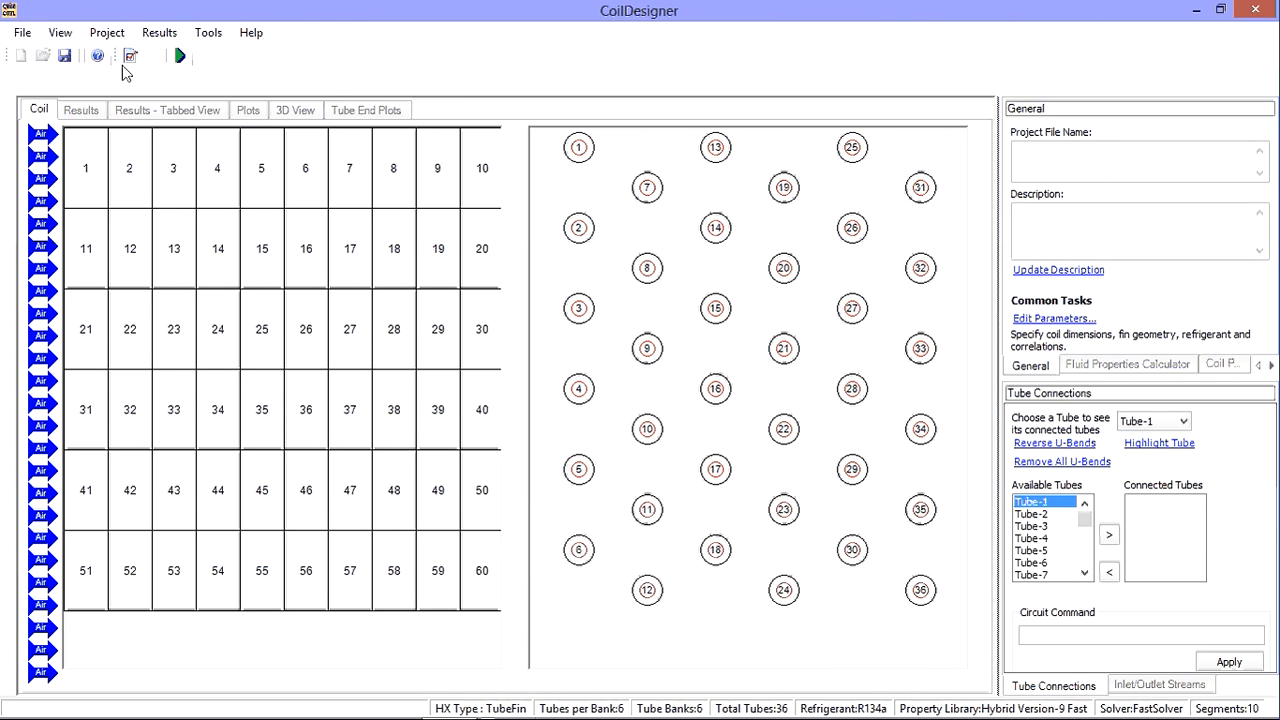
- Close the project and create a new staggered coil of 10 banks, one tube per bank, with default correlations
left_click(20, 32)
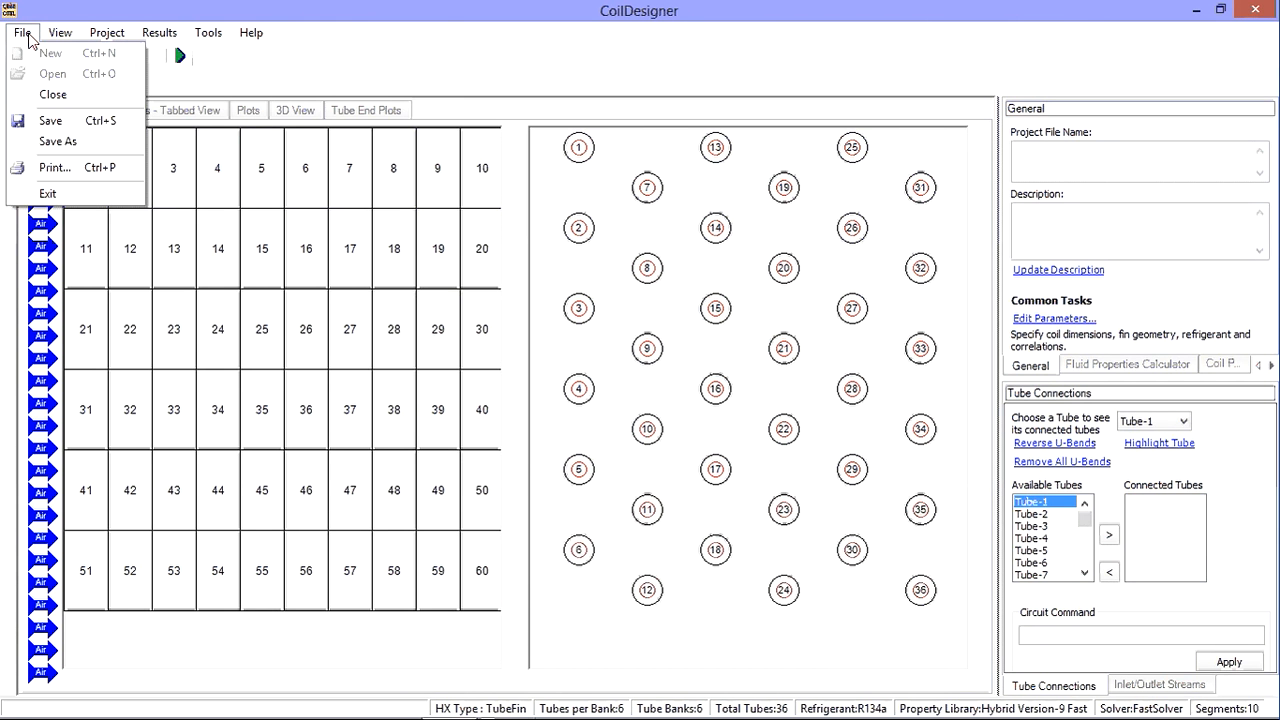
mouse_move(52, 94)
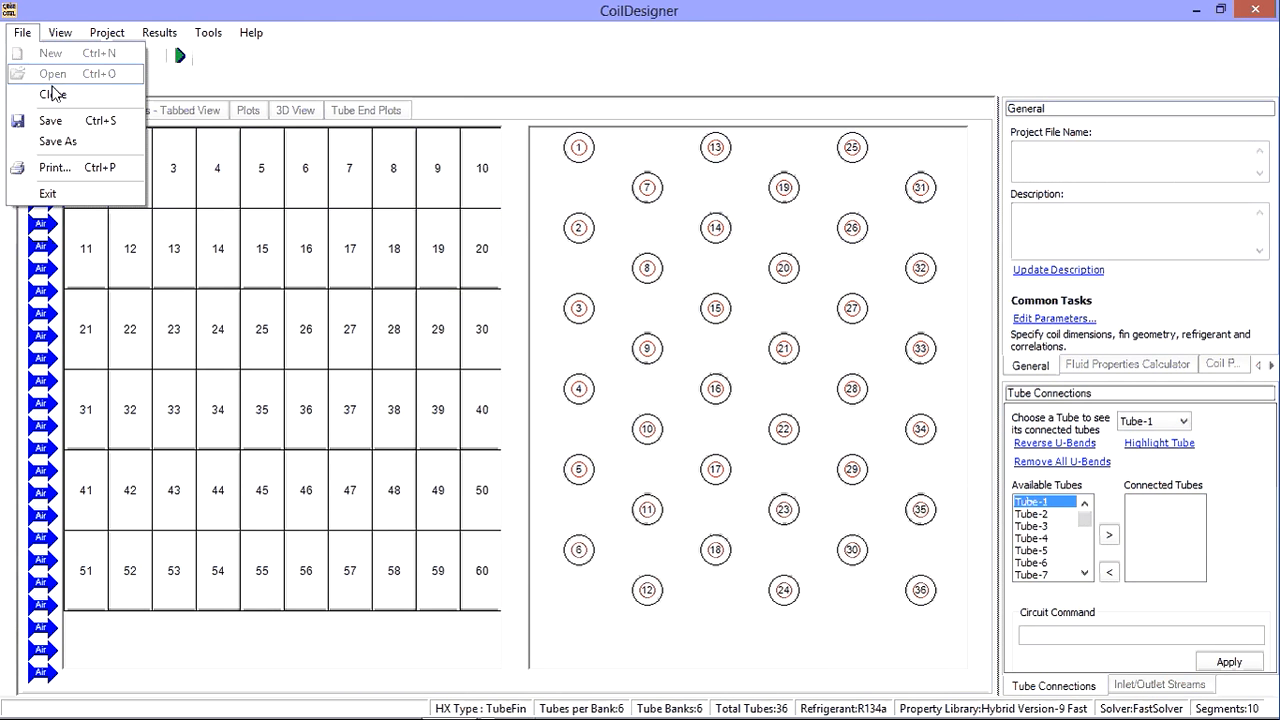
mouse_move(52, 94)
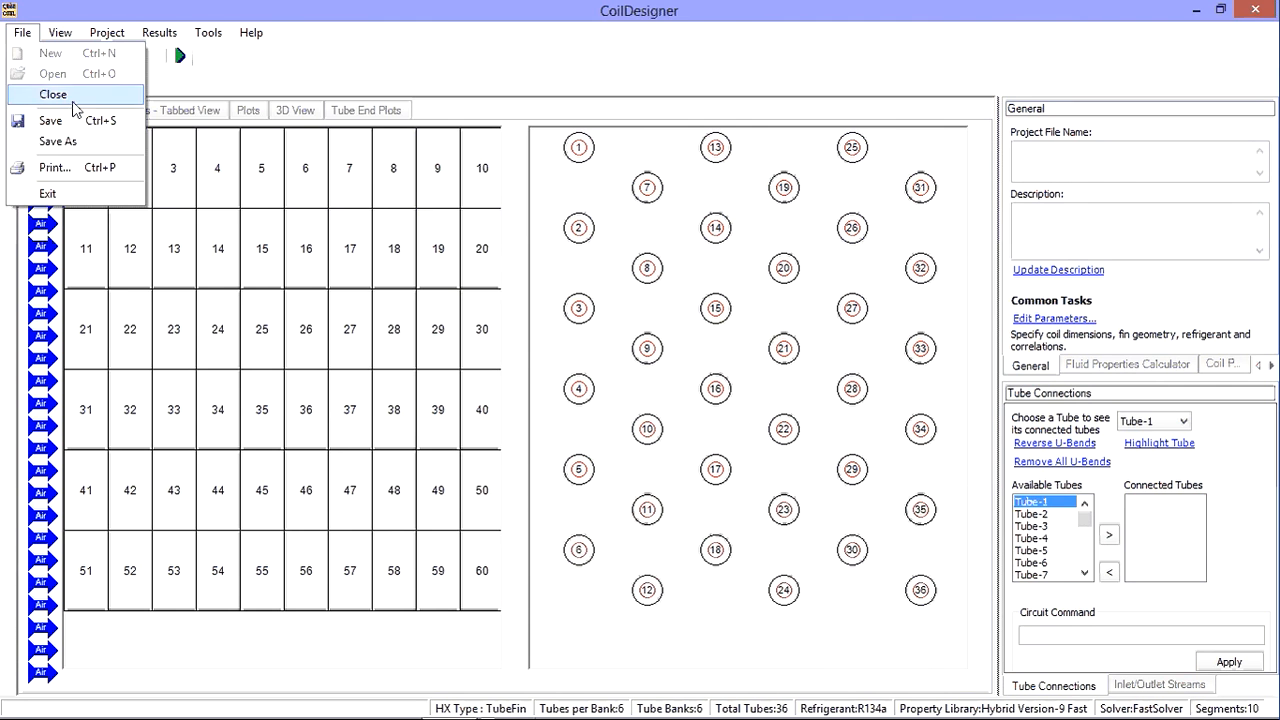
left_click(52, 94)
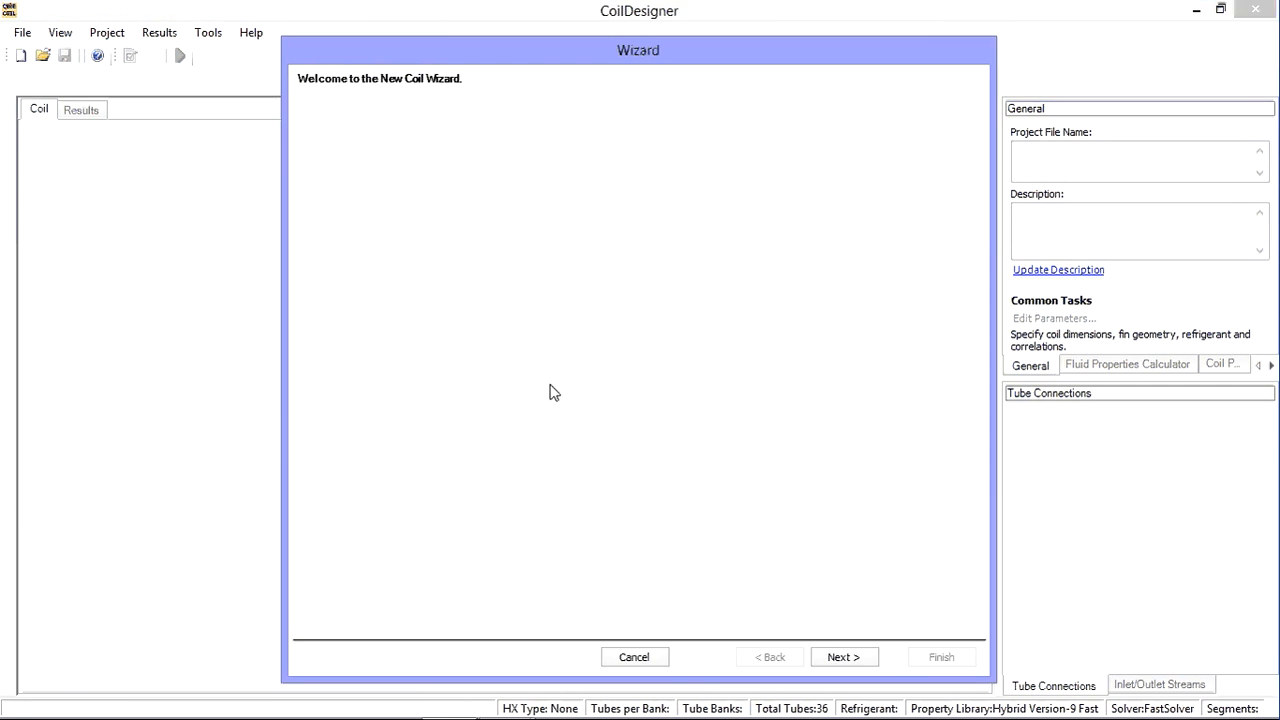
left_click(844, 656)
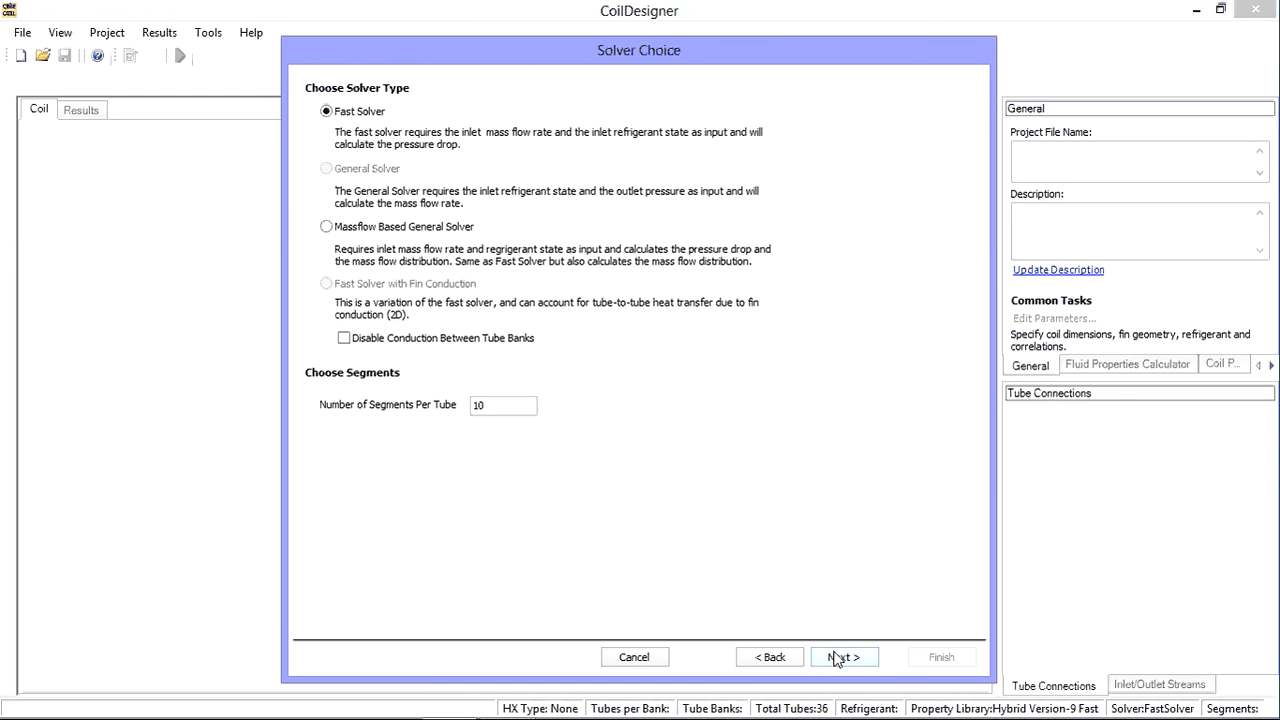
left_click(844, 656)
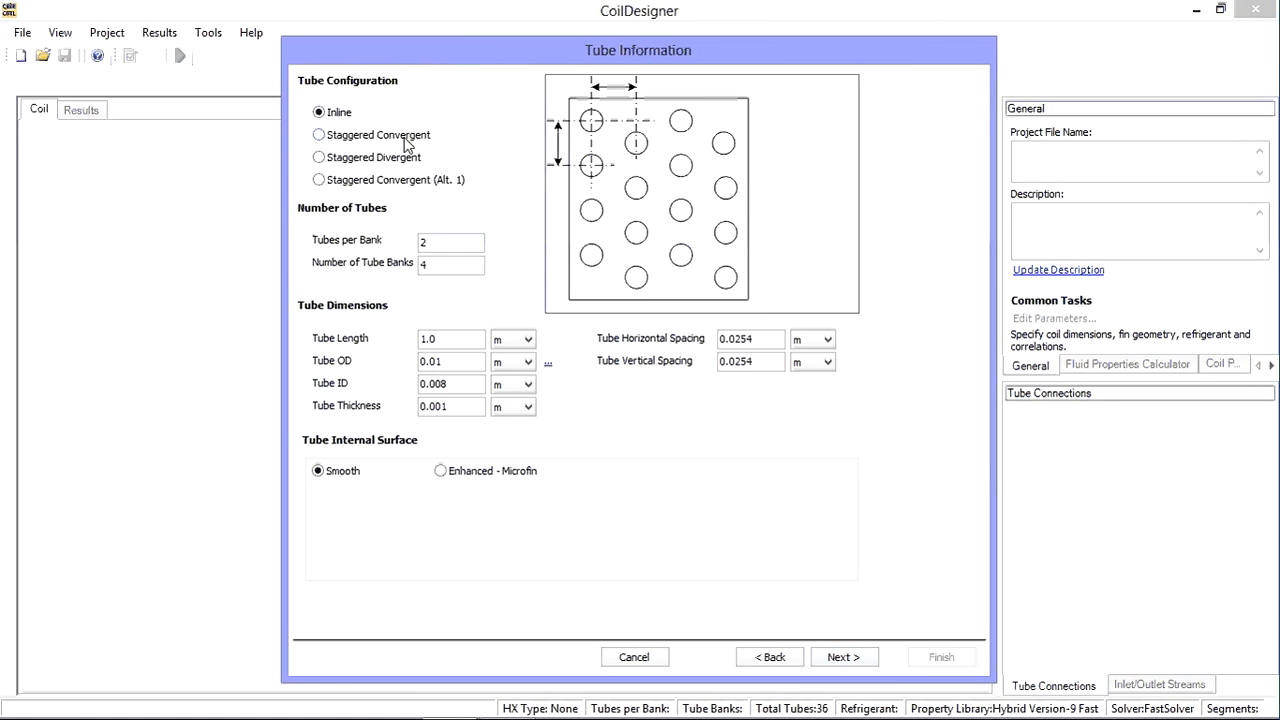
left_click(318, 134)
type("10")
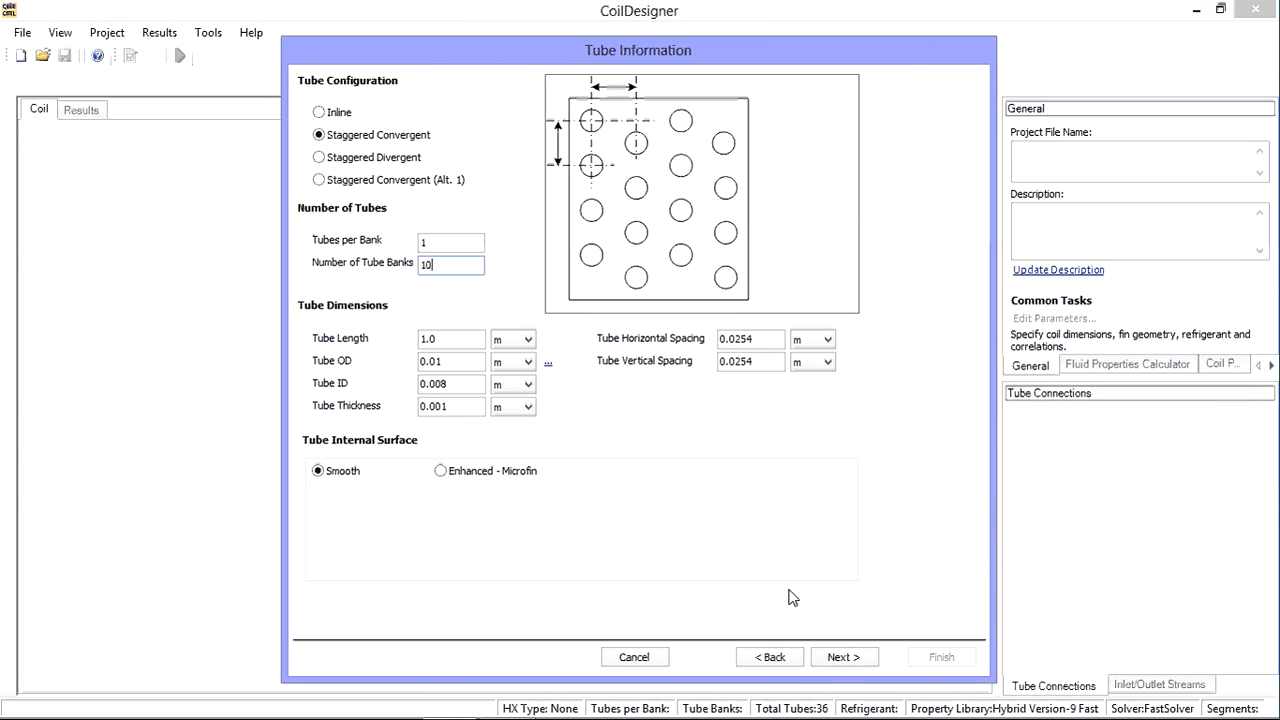
left_click(844, 656)
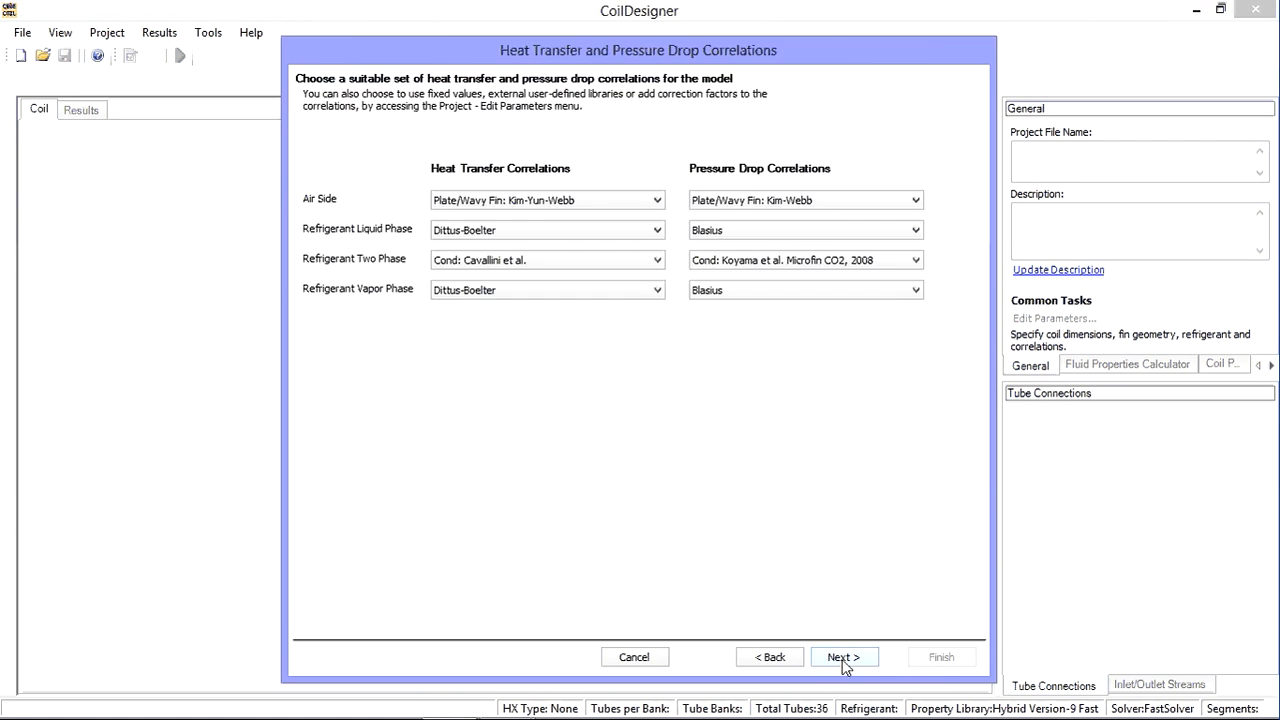
left_click(844, 656)
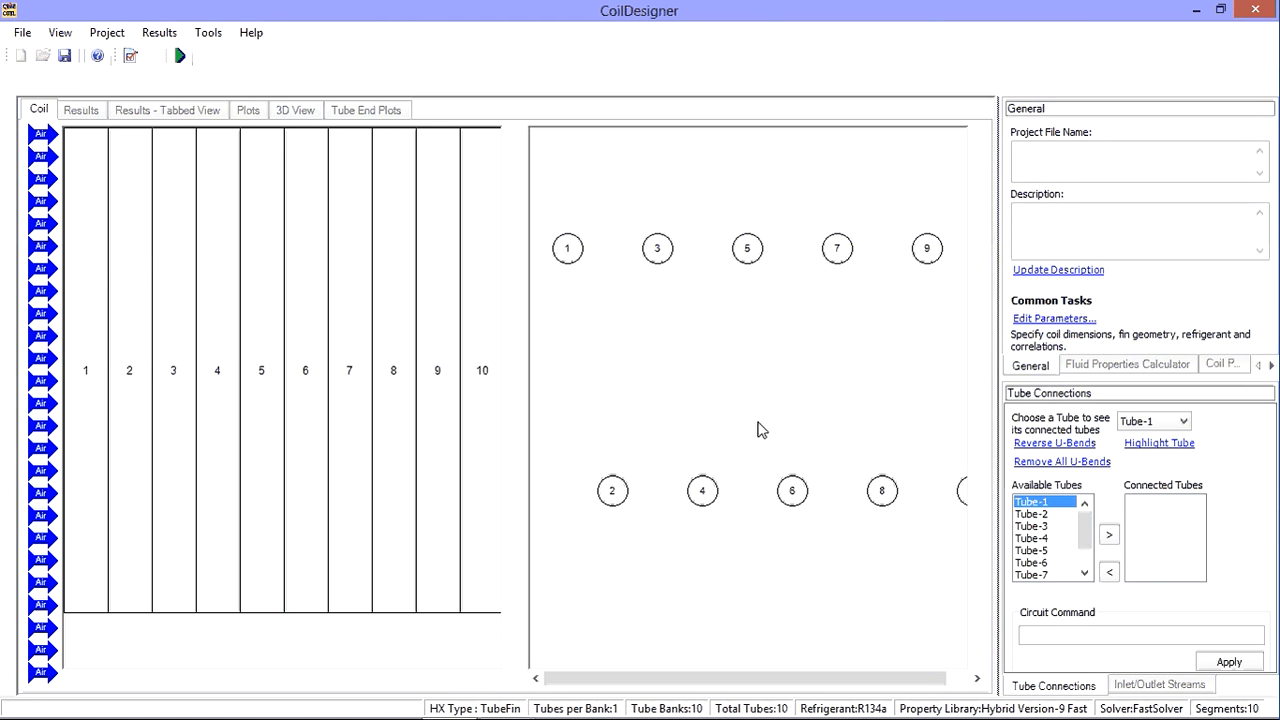
mouse_move(958, 410)
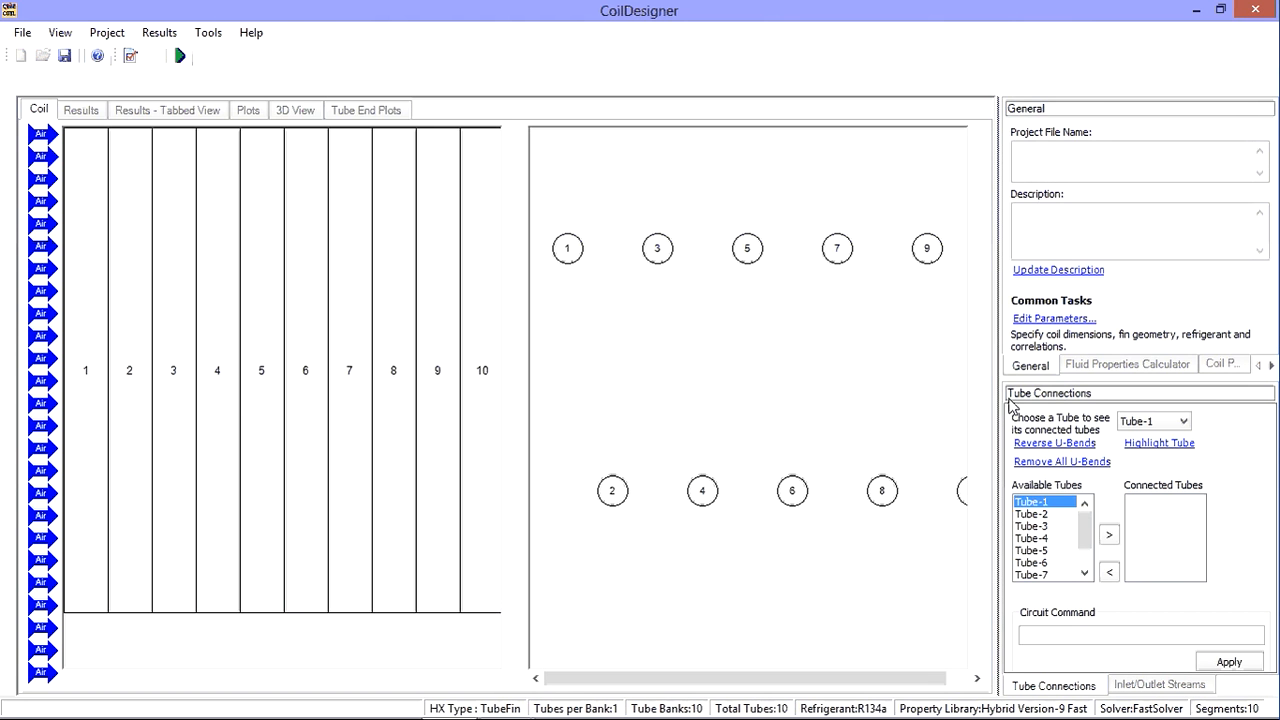
mouse_move(1098, 418)
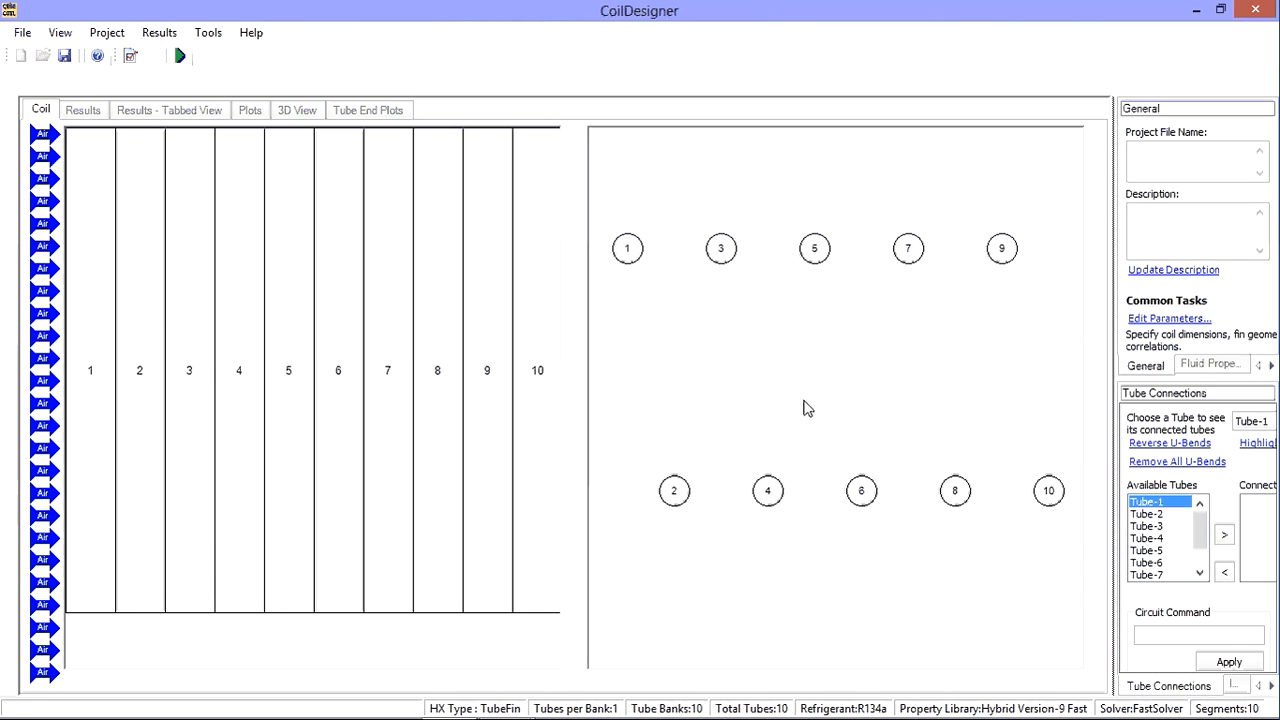
- Select tube bank 2 and bring up the project actions over the unconnected coil
left_click(140, 370)
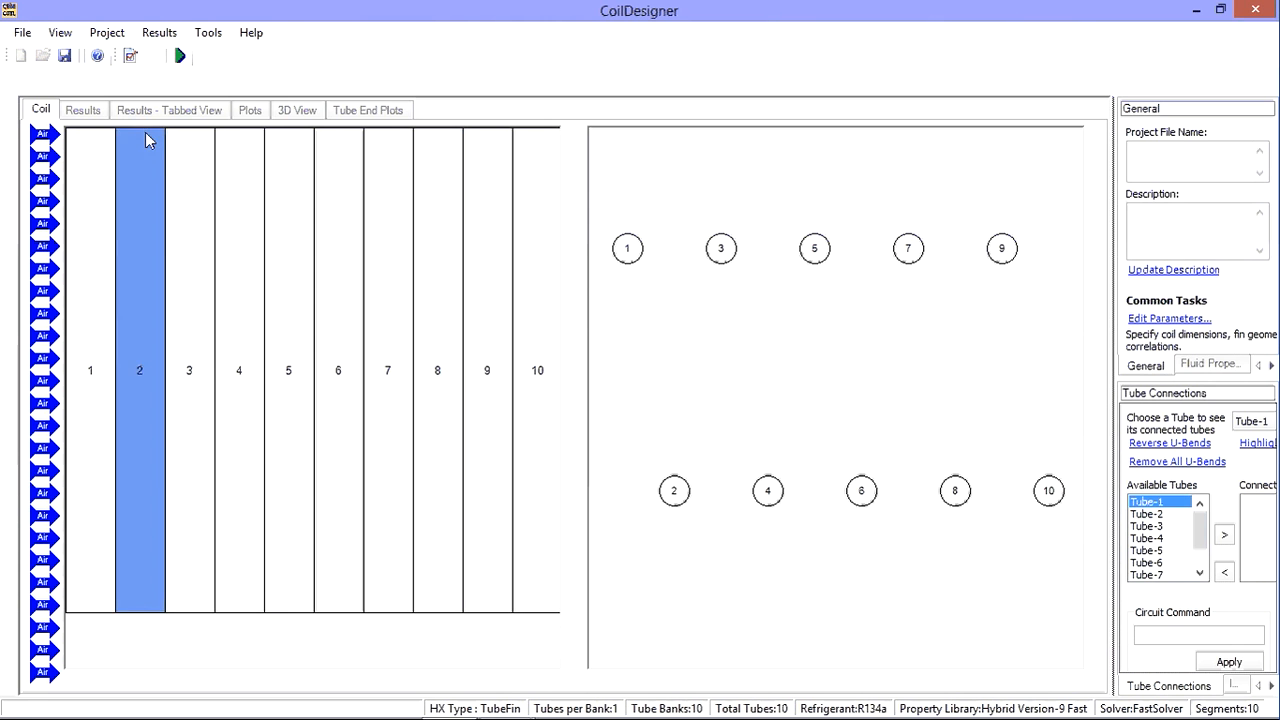
left_click(108, 32)
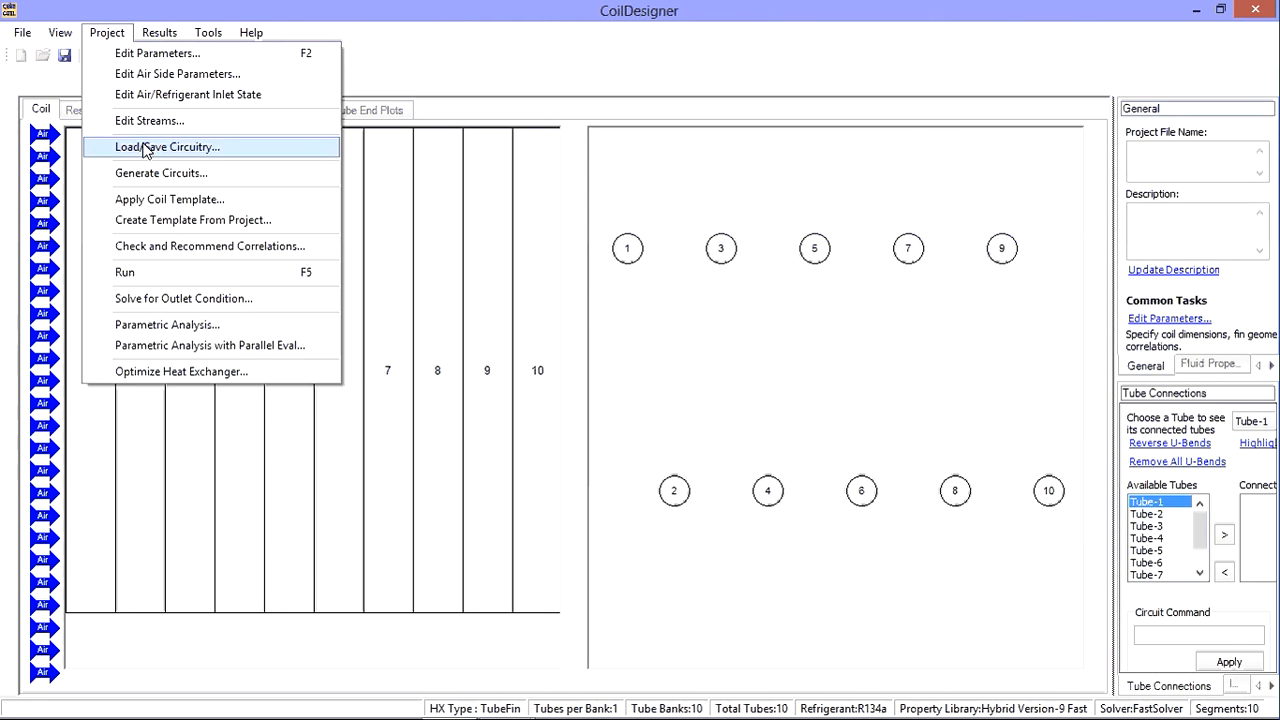
- Load Sample Circuitry.cdct so the ten tubes join in a zigzag serpentine circuit
left_click(168, 148)
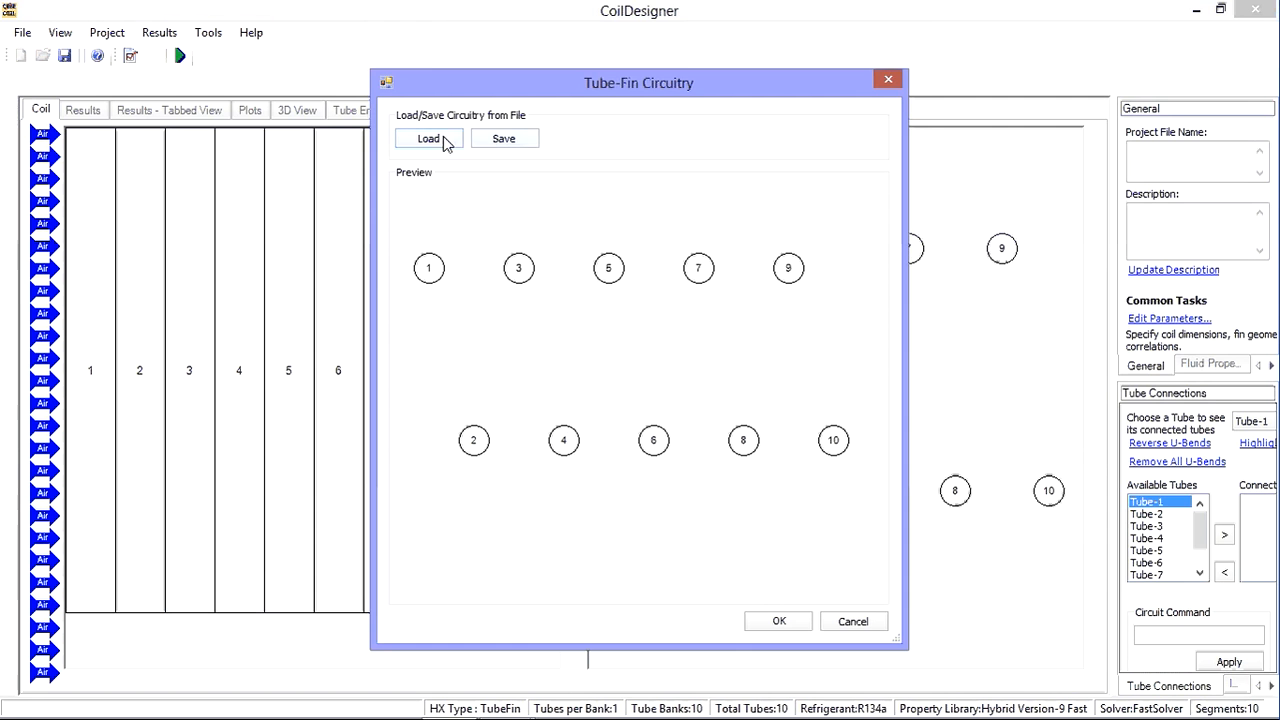
left_click(428, 138)
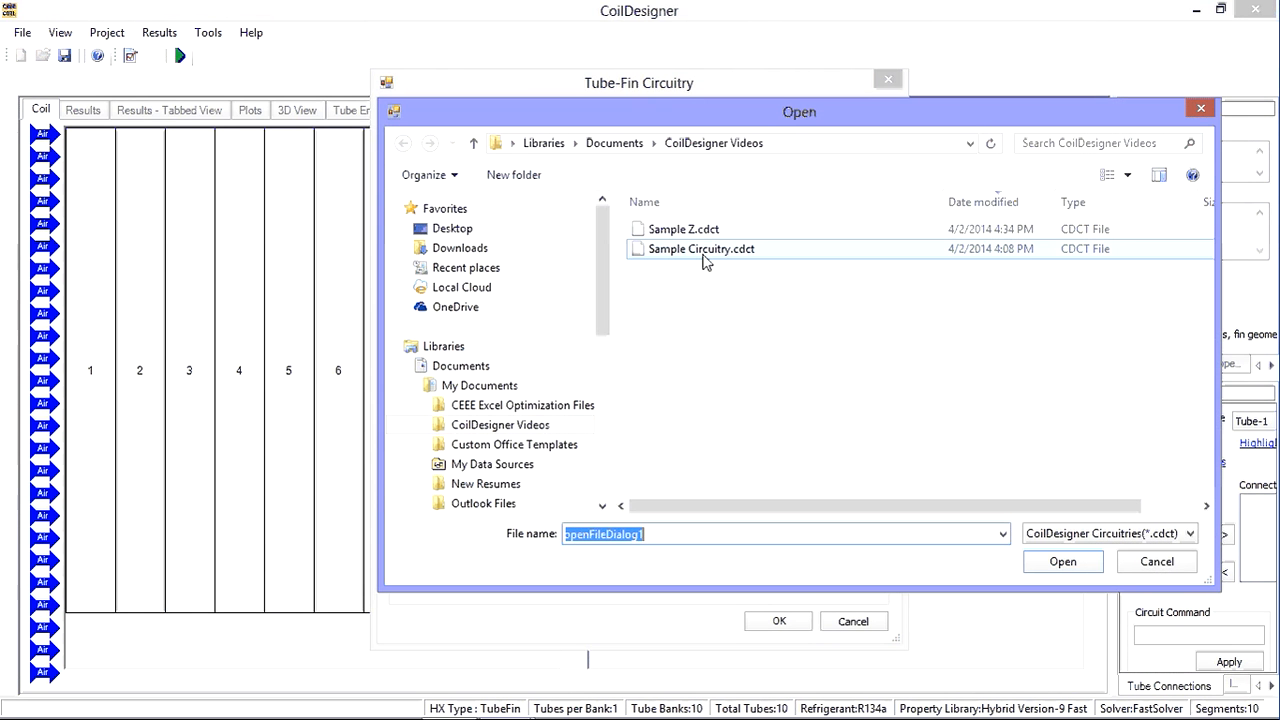
left_click(700, 248)
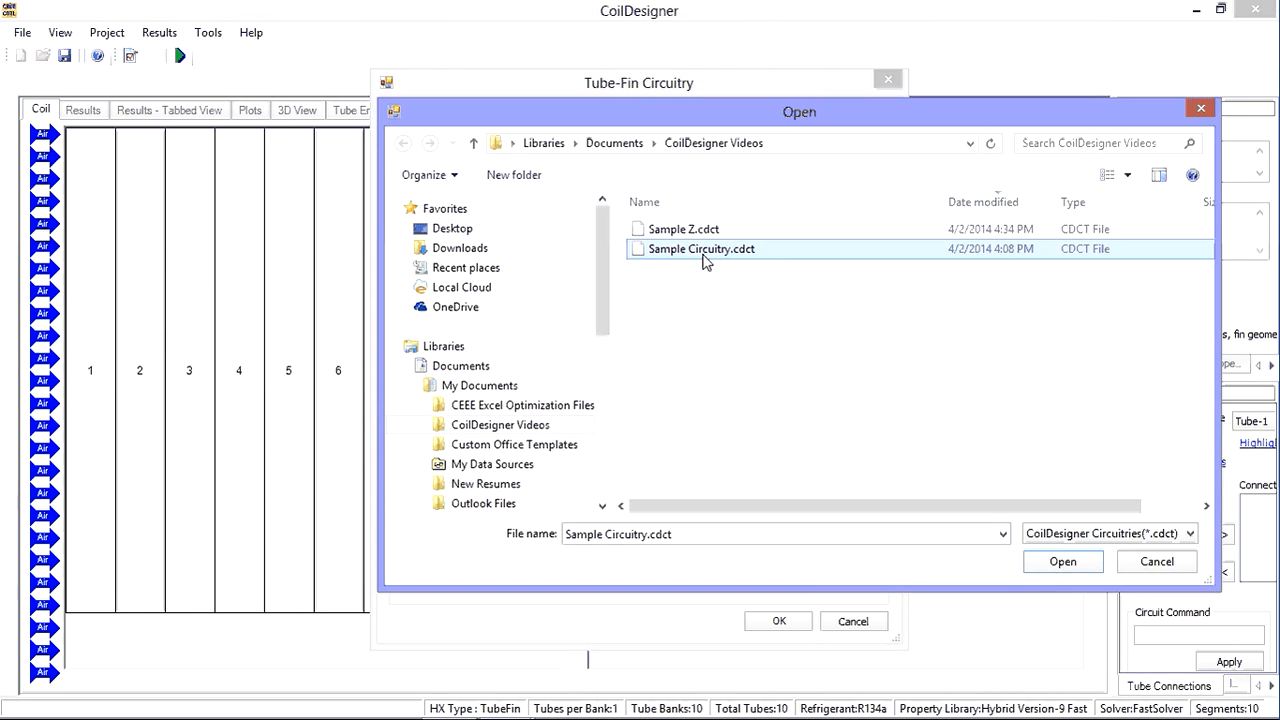
mouse_move(1062, 560)
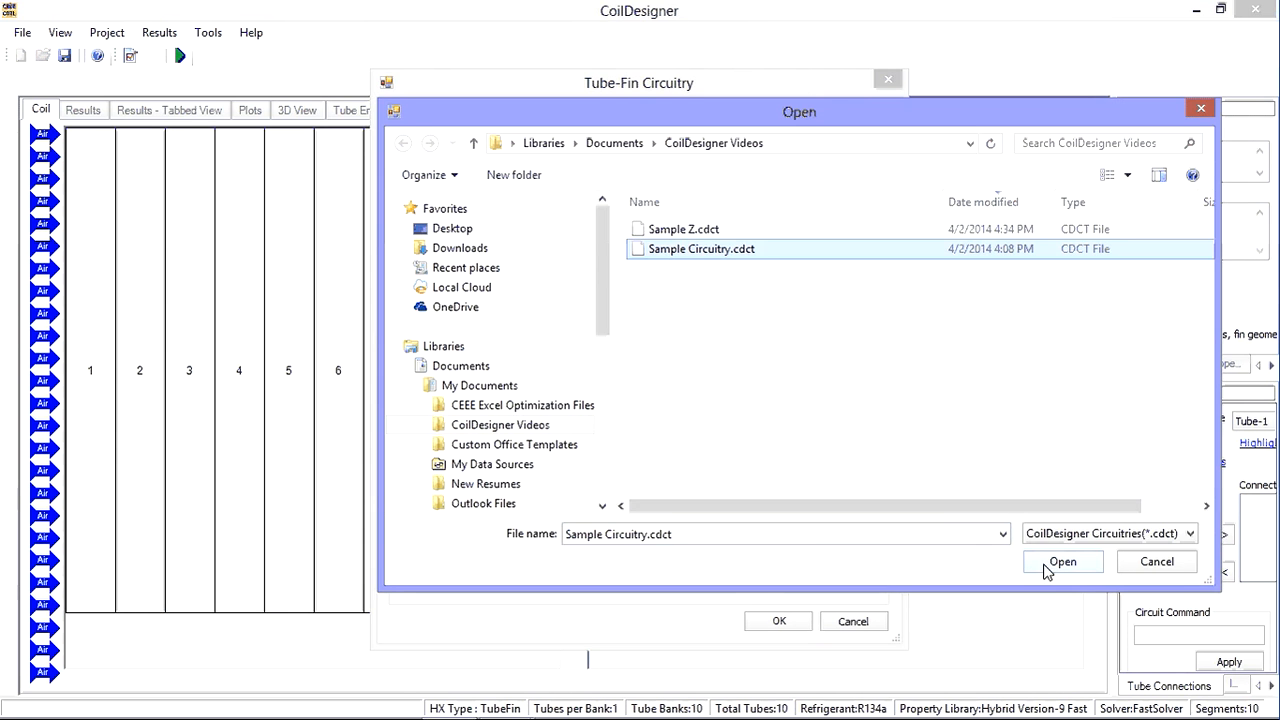
left_click(1062, 560)
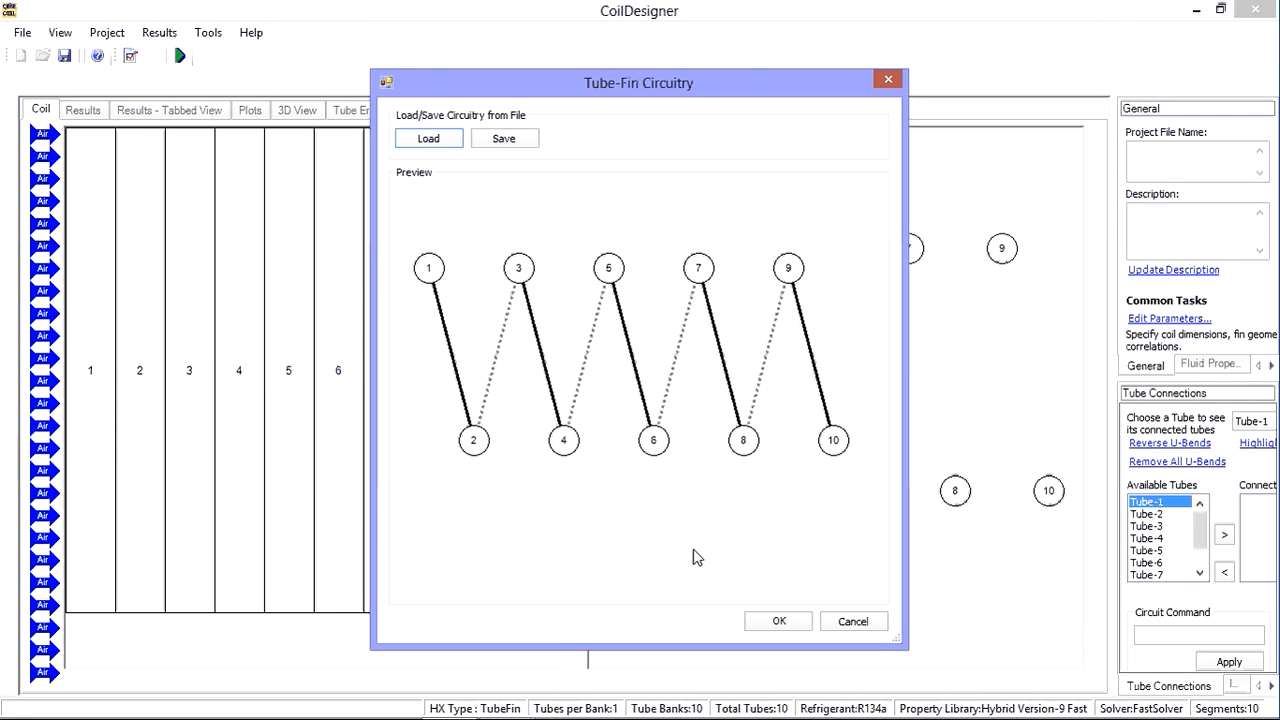
mouse_move(584, 380)
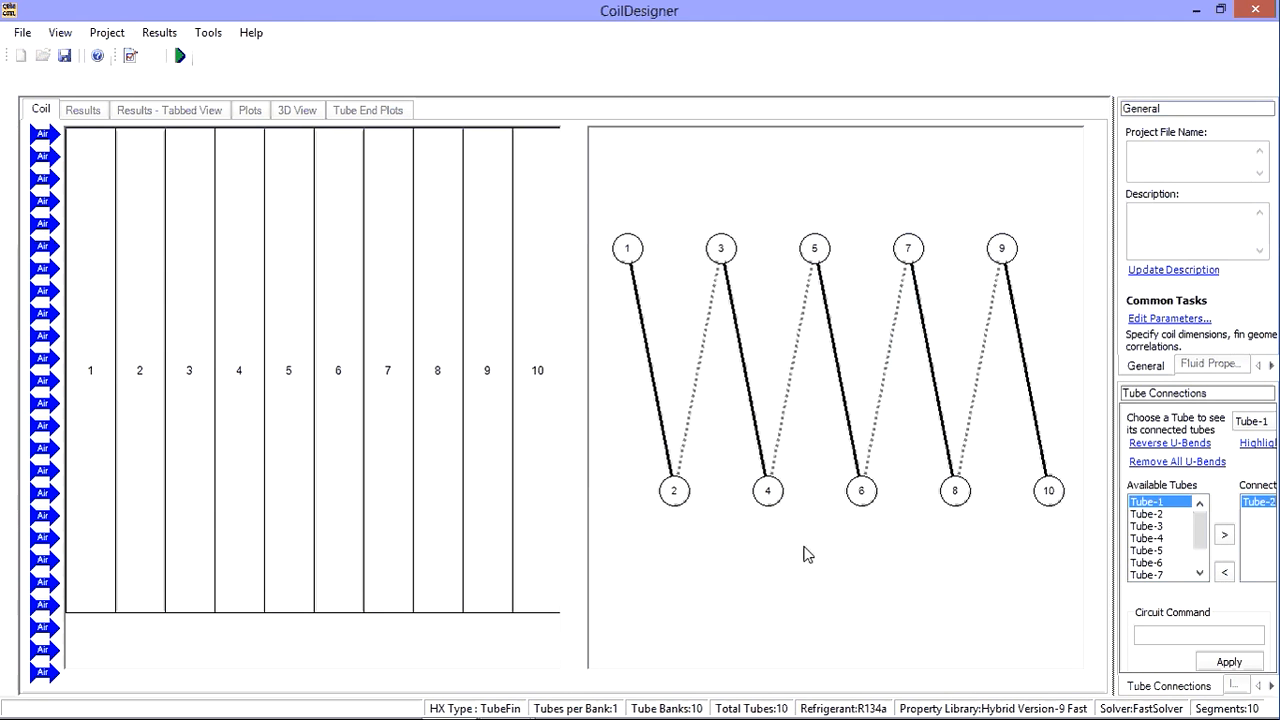
left_click(288, 370)
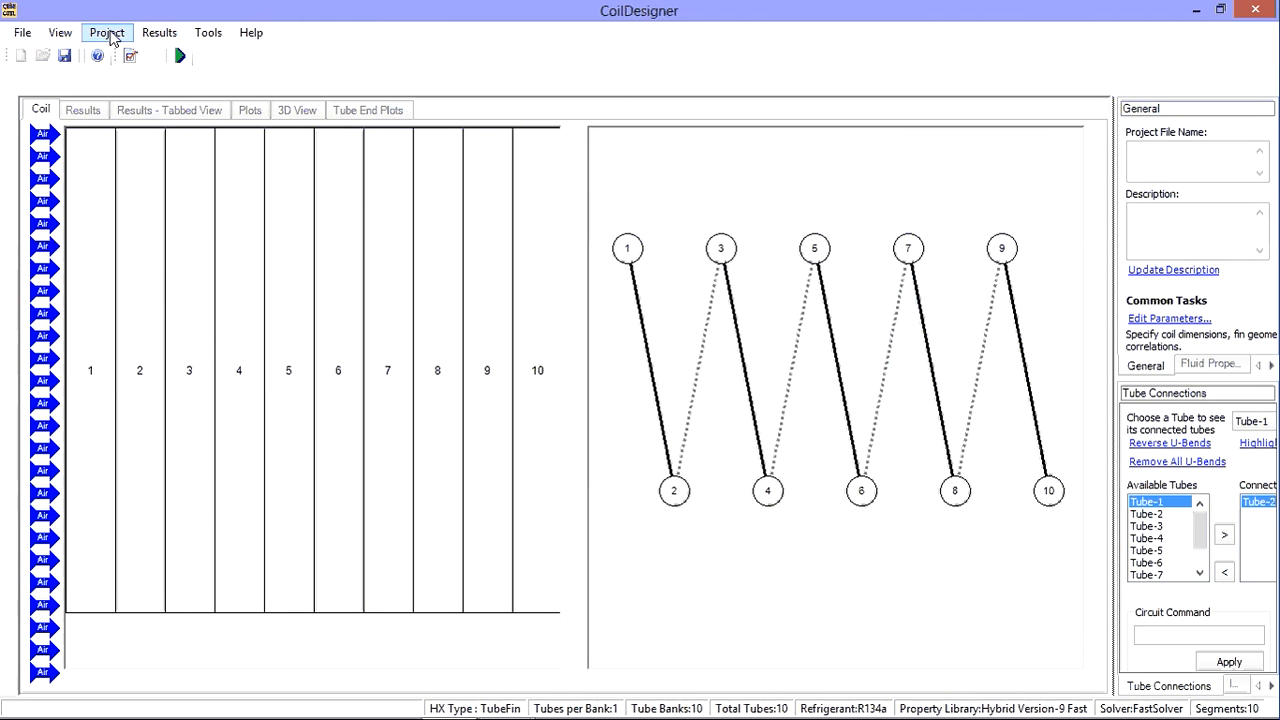
left_click(106, 32)
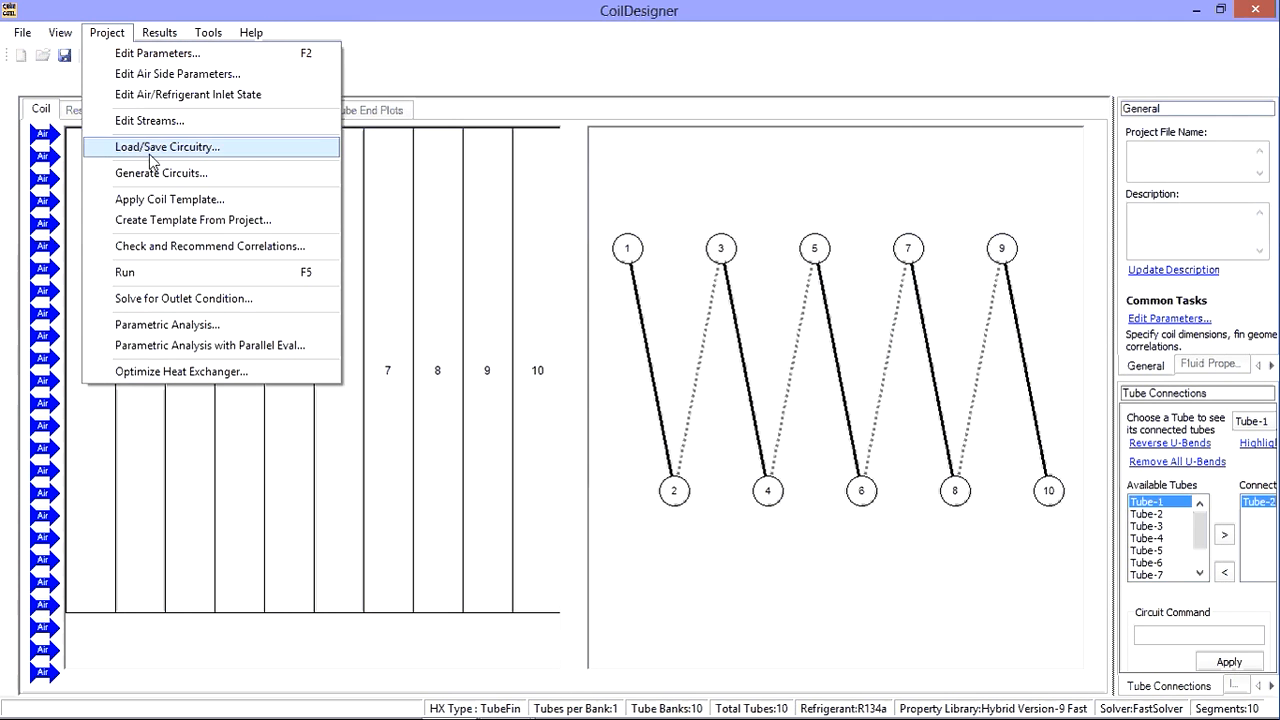
left_click(168, 148)
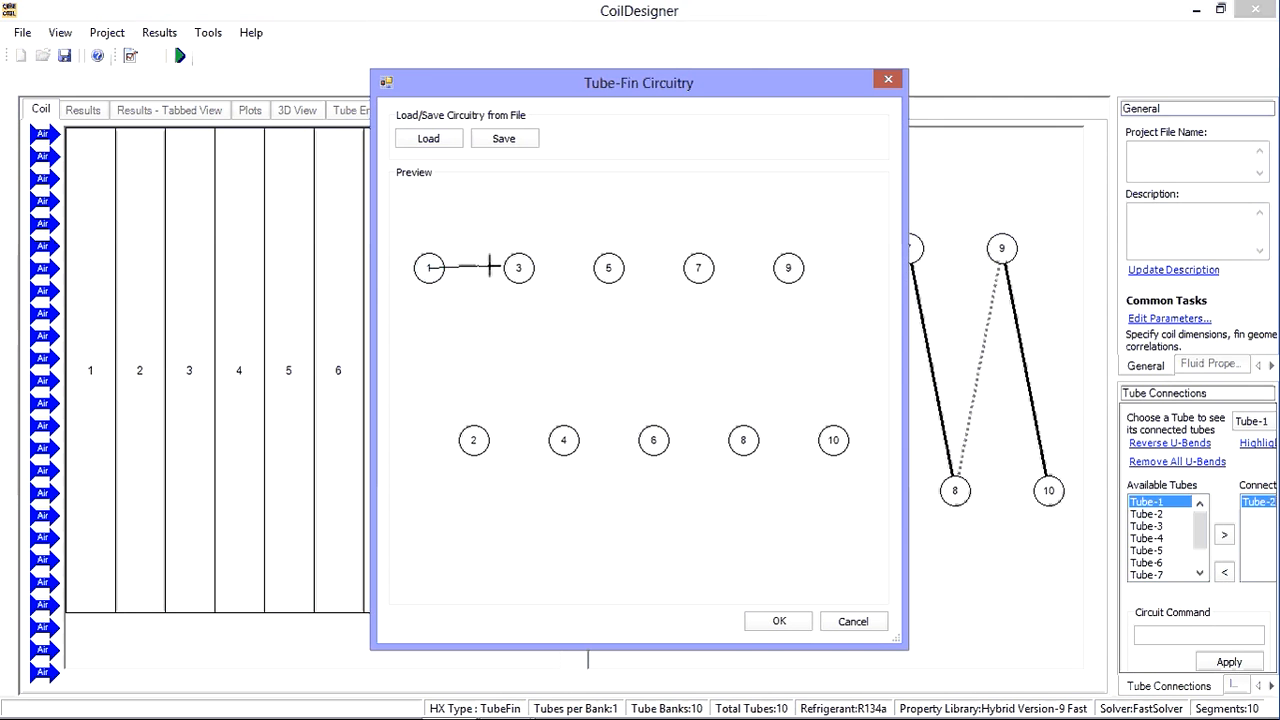
left_click(518, 268)
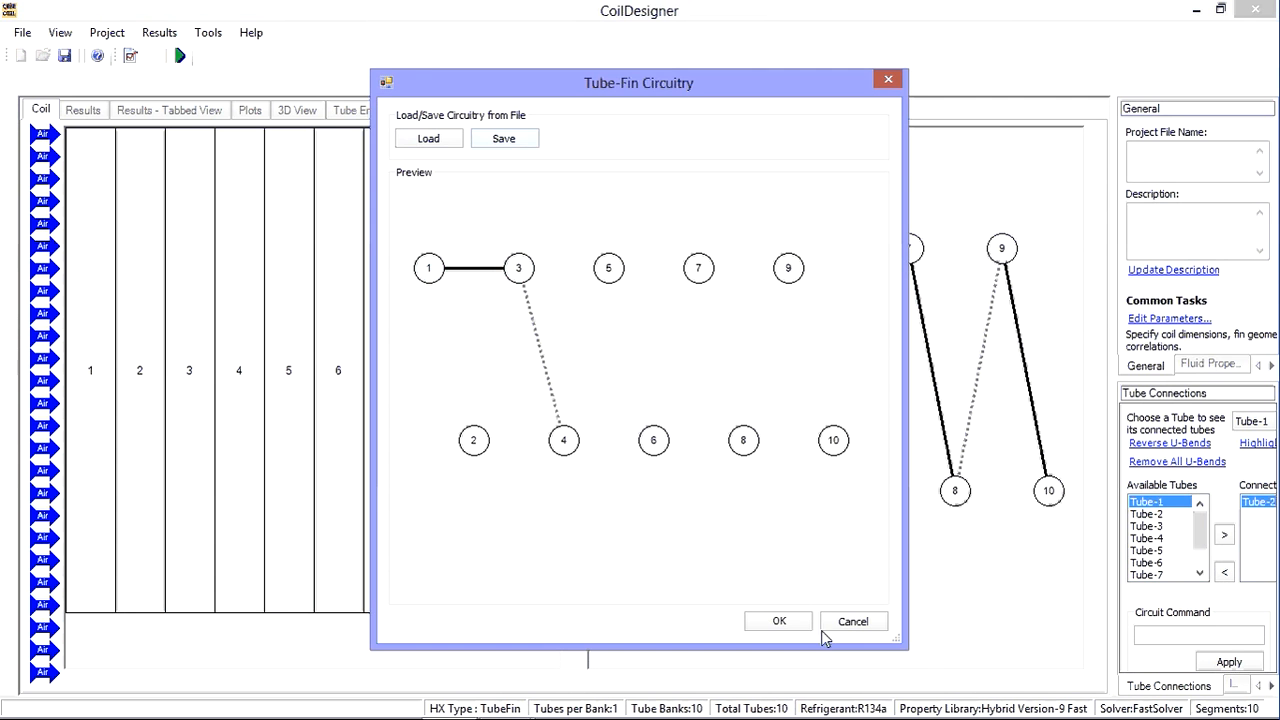
left_click(778, 620)
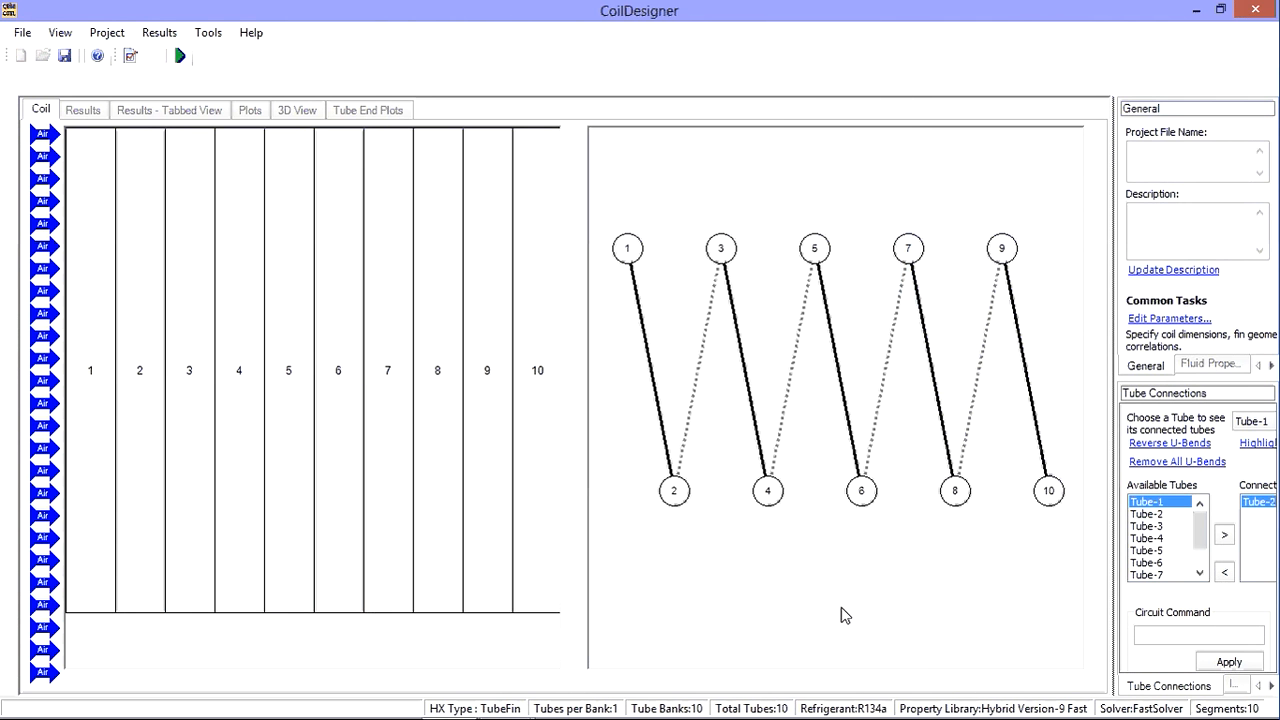
mouse_move(684, 336)
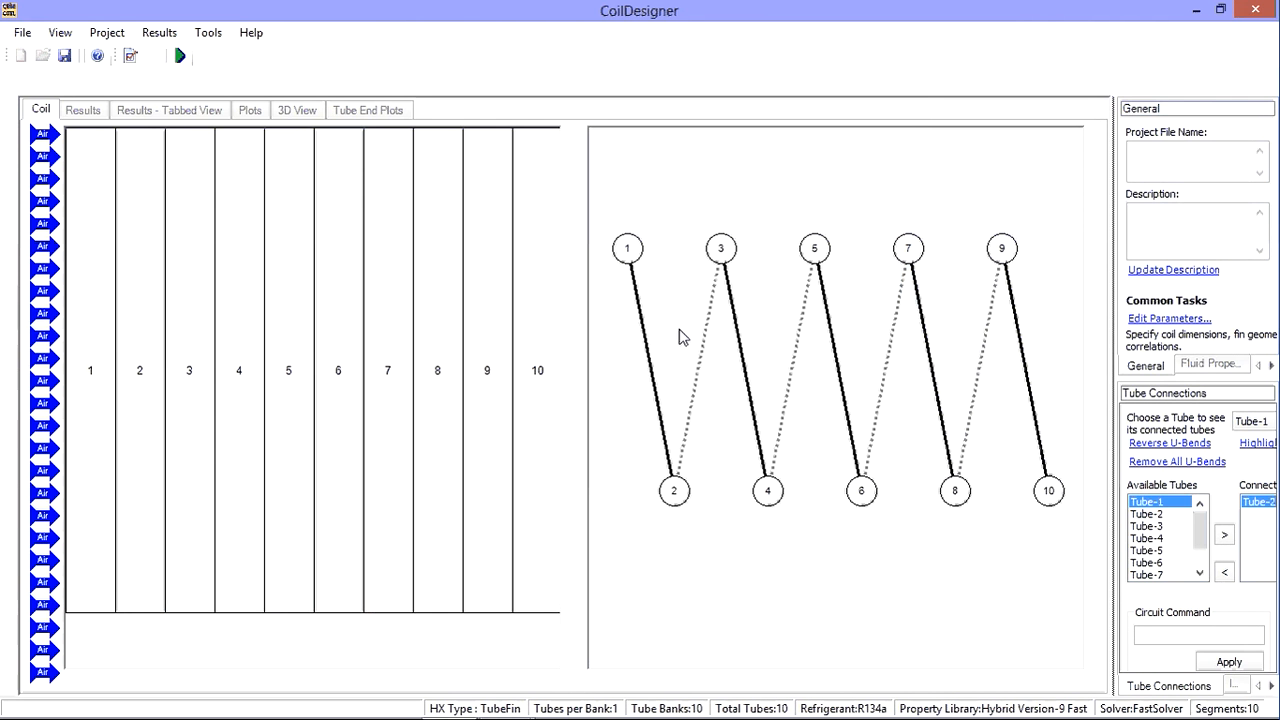
mouse_move(680, 312)
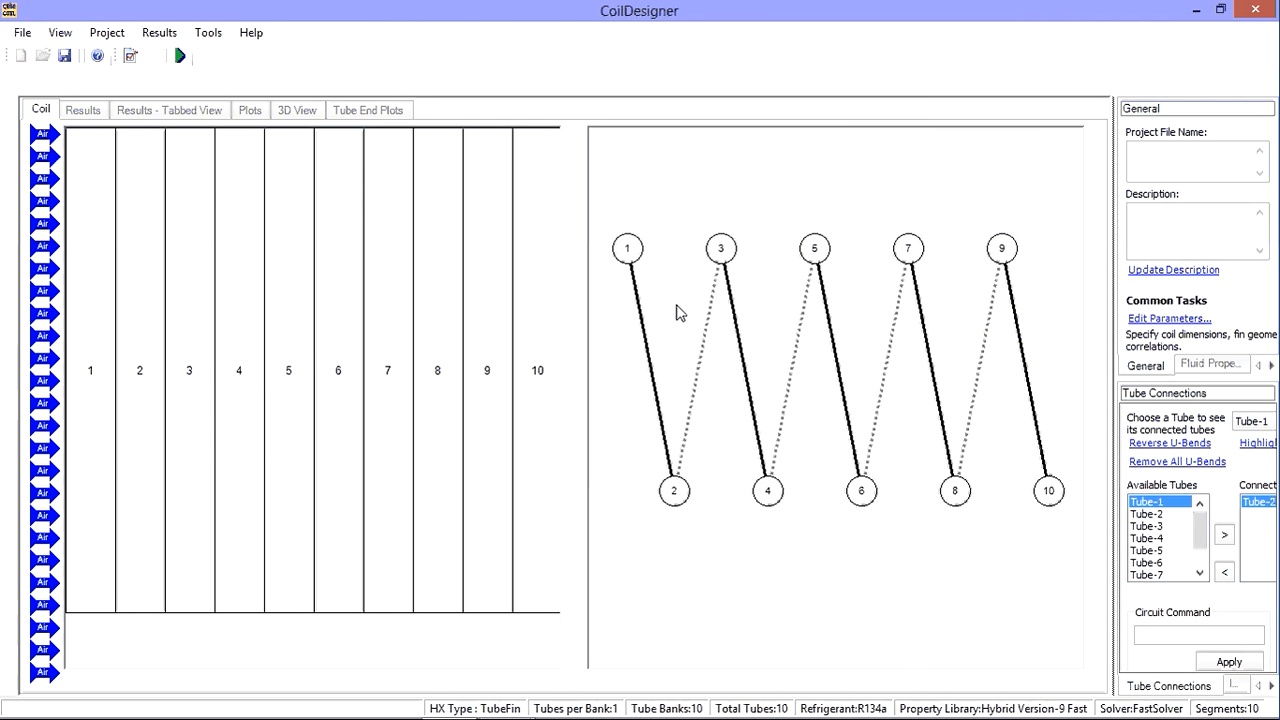
mouse_move(284, 48)
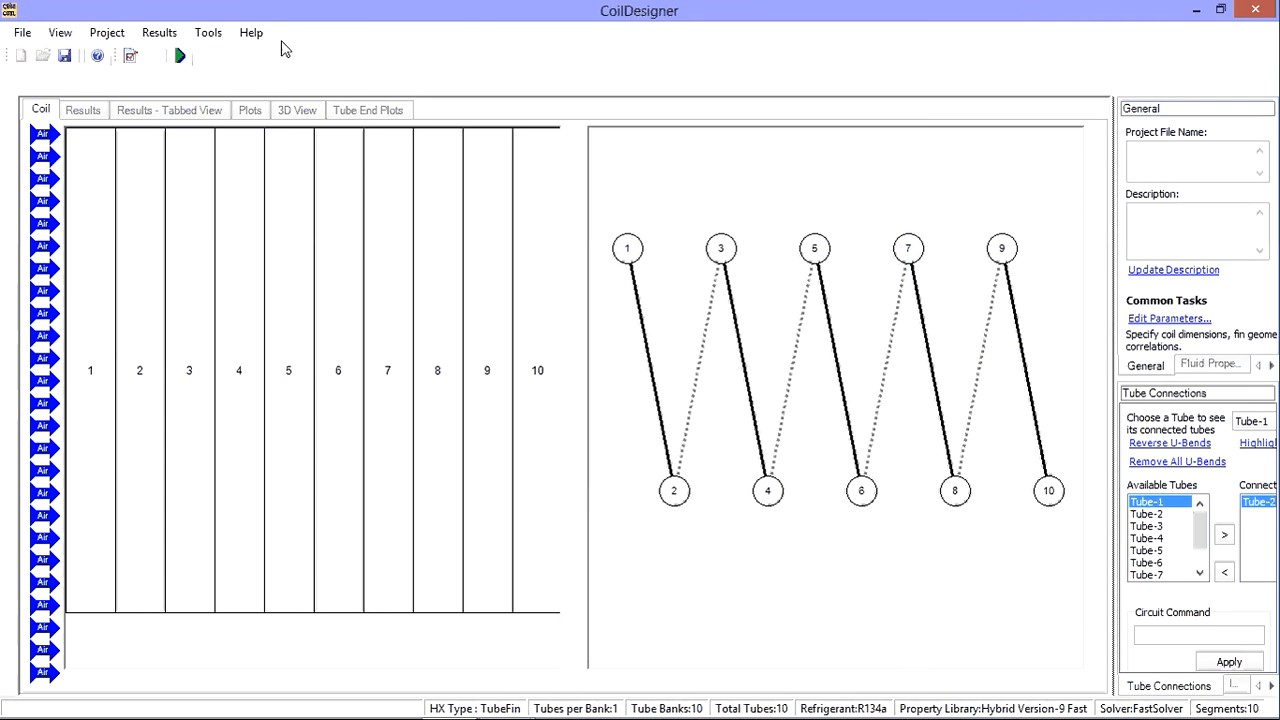
- Show the help options, including contents and index, over the circuited coil
left_click(252, 32)
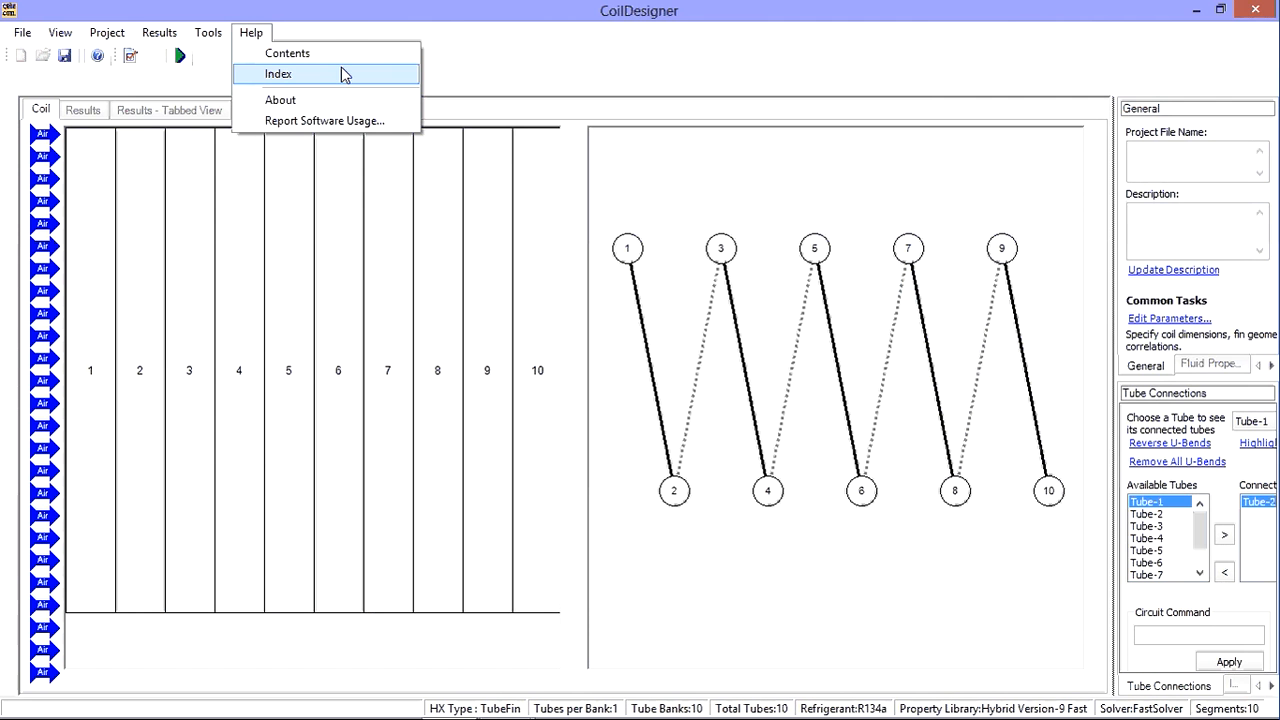
mouse_move(388, 76)
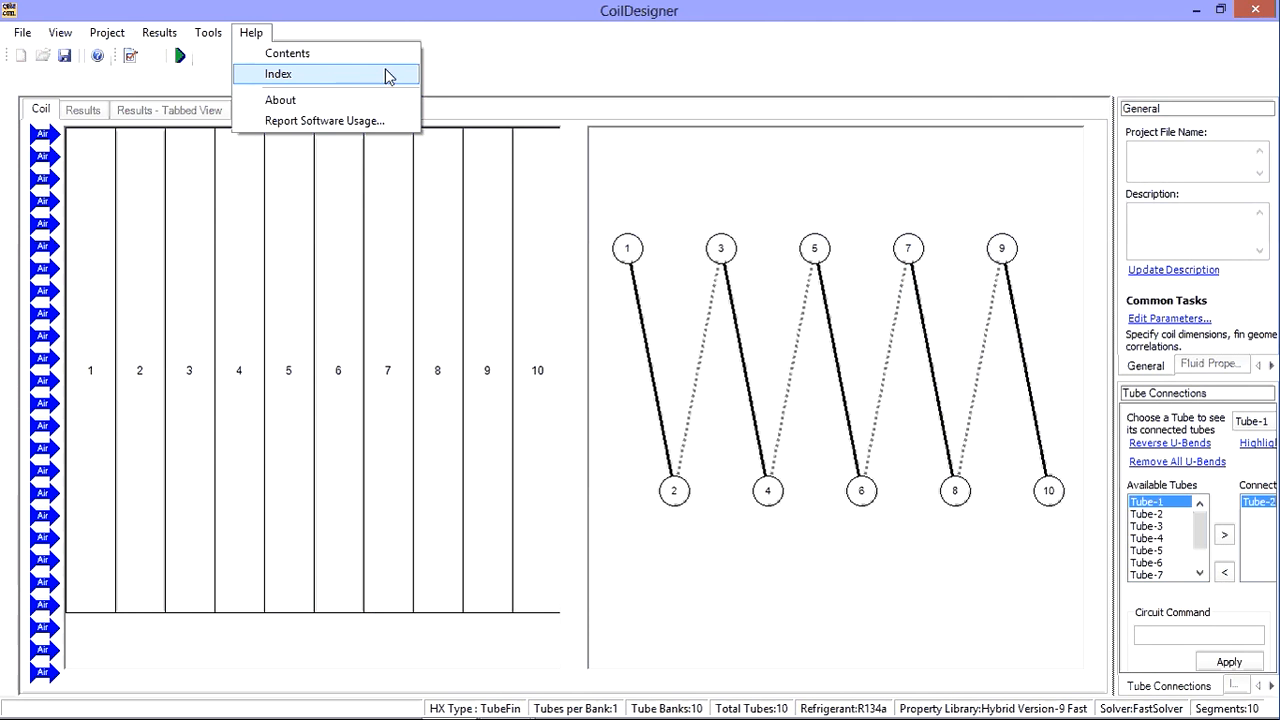